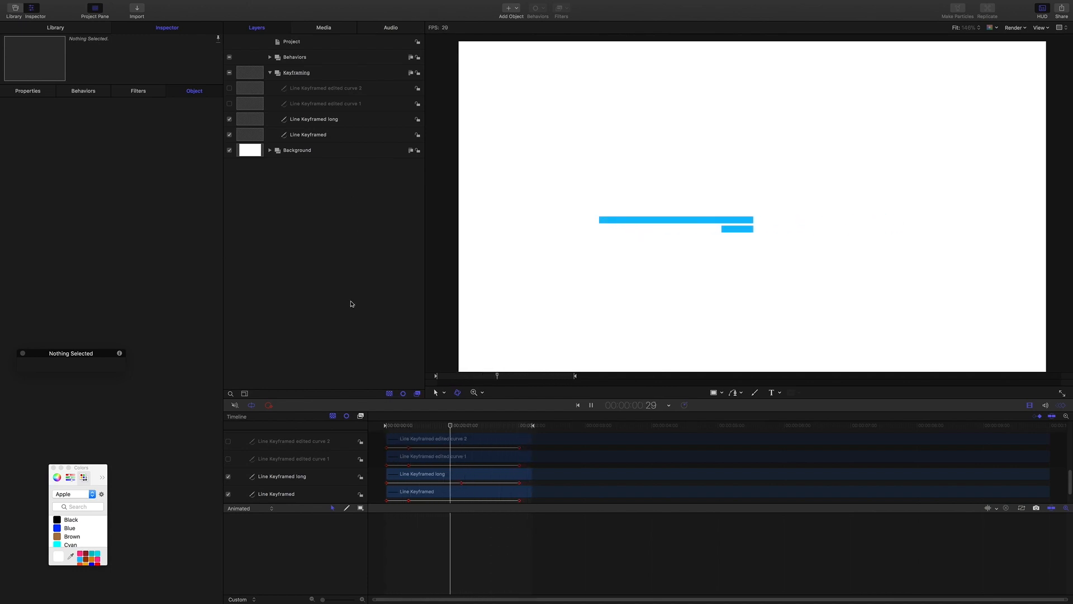
# Select the Line Keyframed layer and view its keyframed Shape Geometry outline offsets in the Inspector.
pyautogui.click(307, 134)
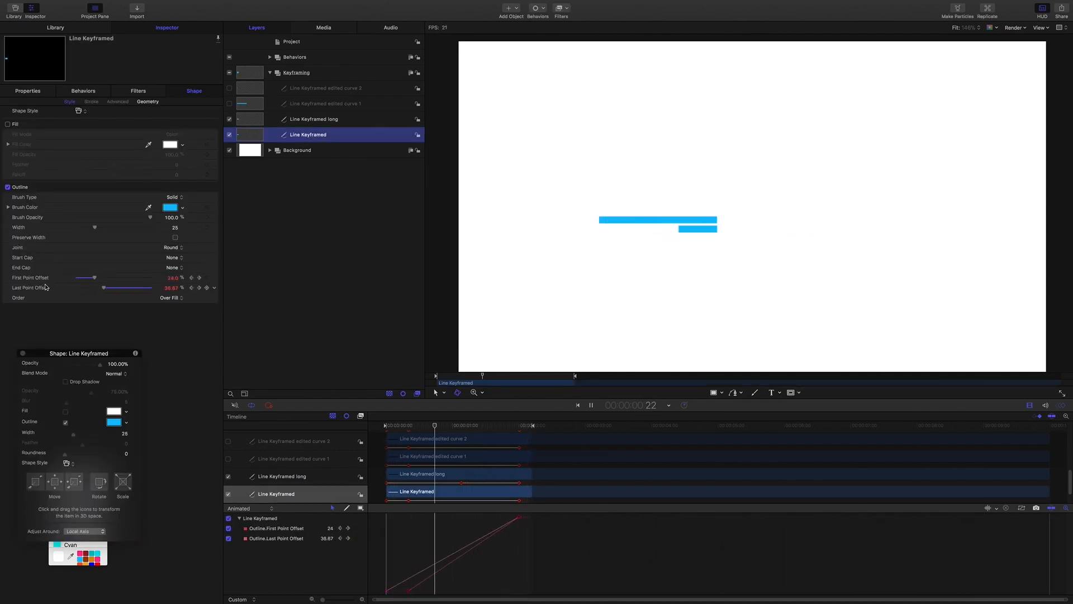
pyautogui.click(385, 424)
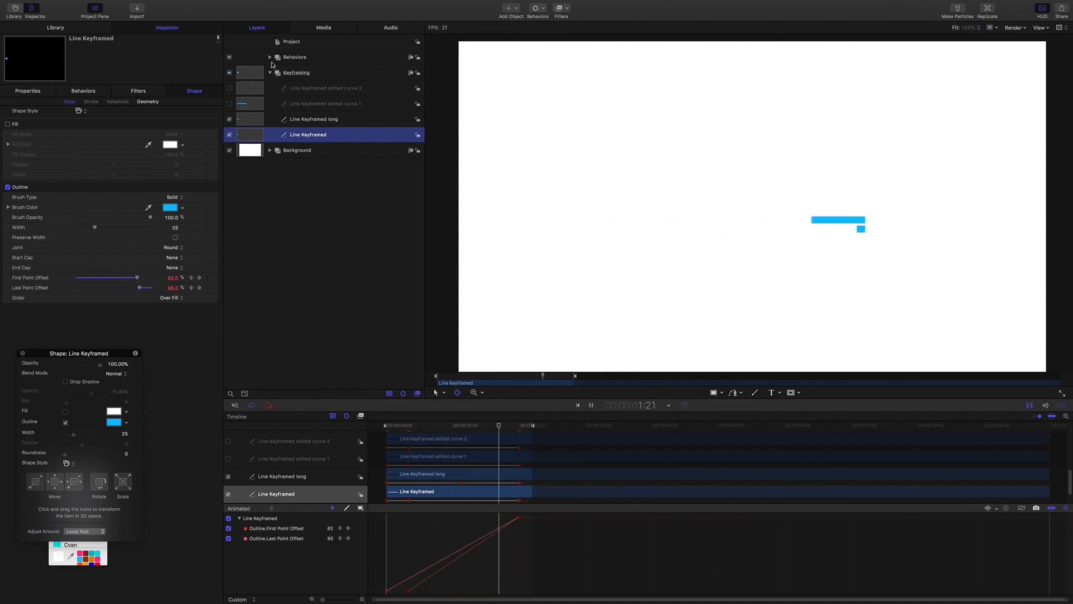
# Expand Behaviors, enable Line Parameter Ramp to view its Ramp FPO, then select Line Keyframed edited curve 1.
pyautogui.click(269, 57)
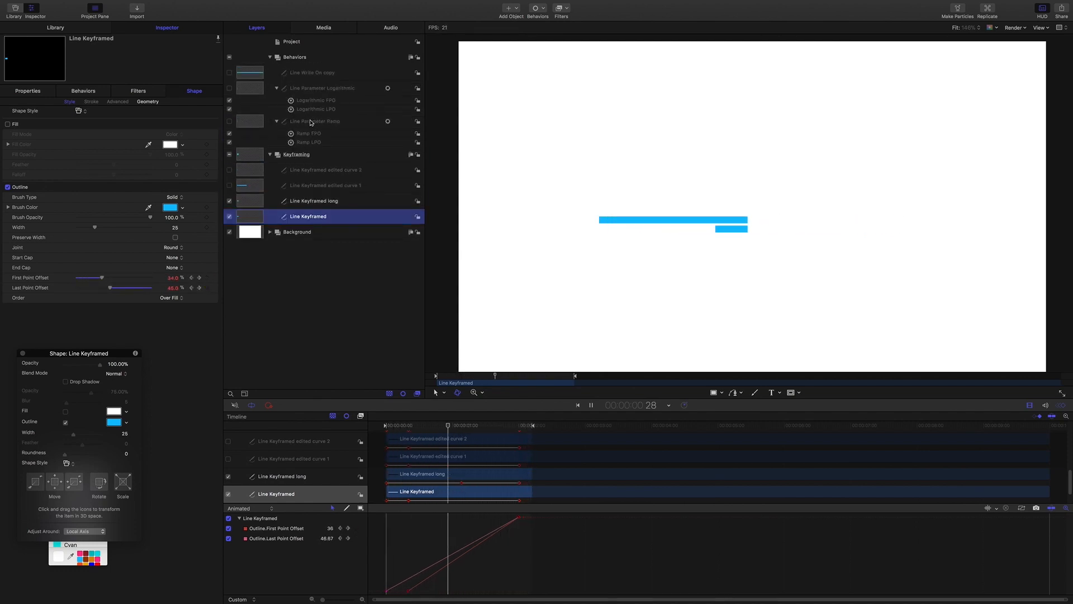
pyautogui.click(323, 121)
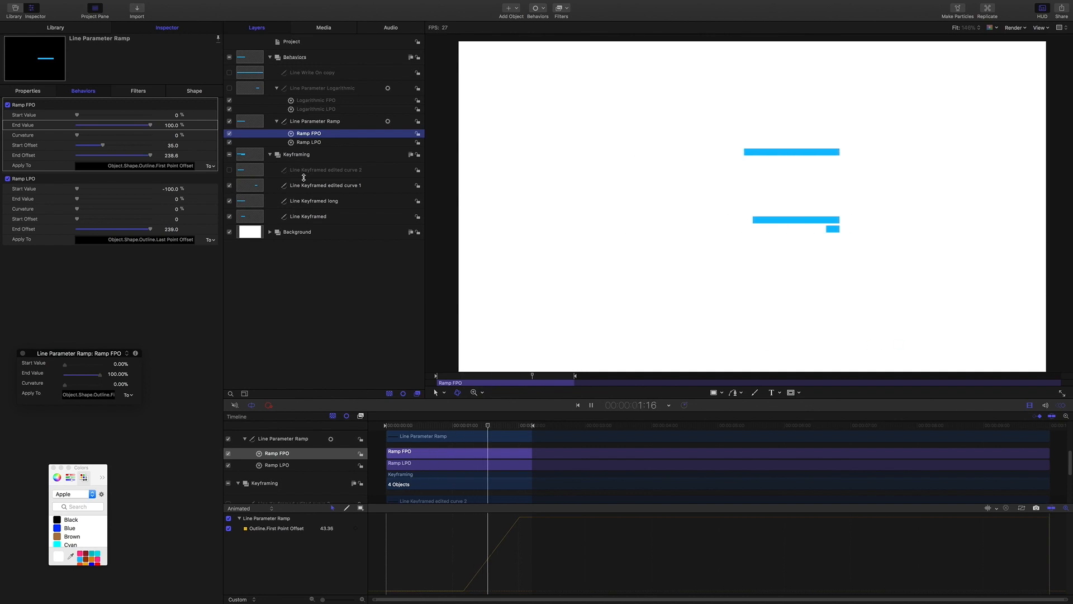
pyautogui.click(328, 184)
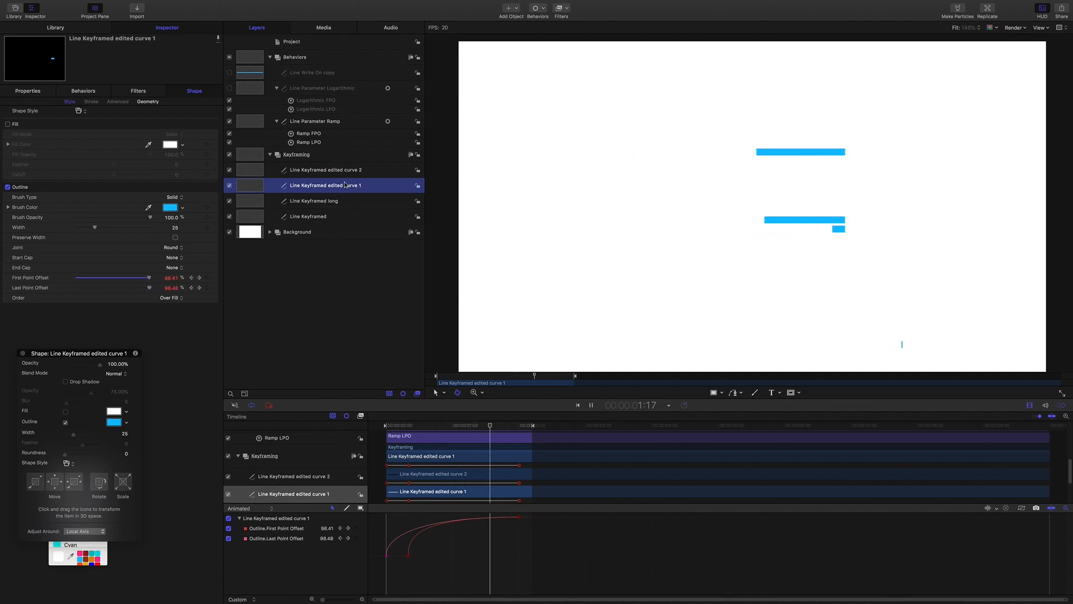
# Compare edited curve 2 against edited curve 1, then select the Line Parameter Logarithmic layer.
pyautogui.click(327, 168)
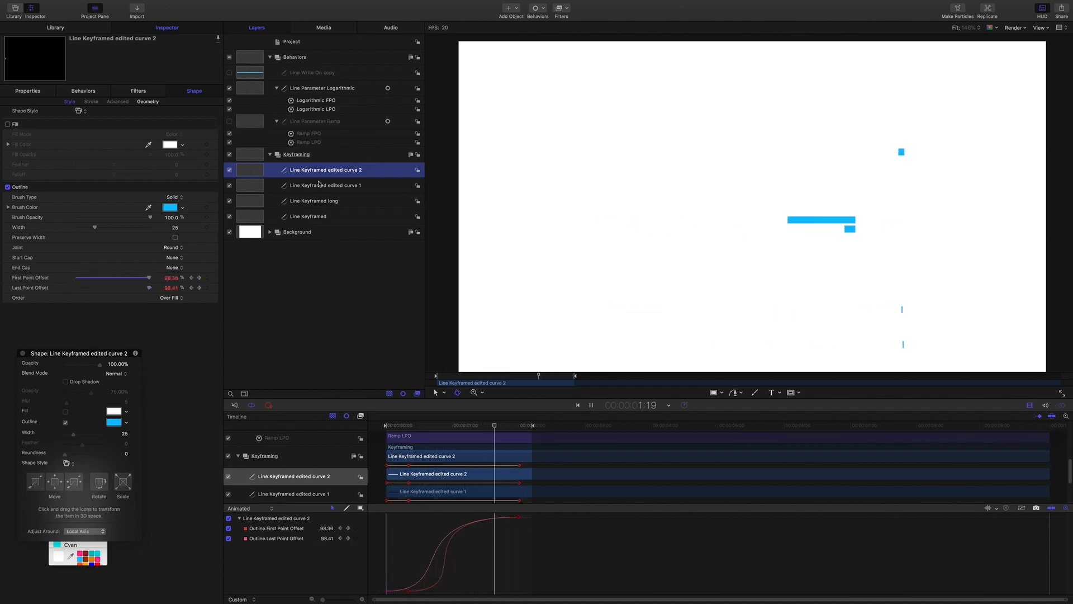
pyautogui.click(326, 184)
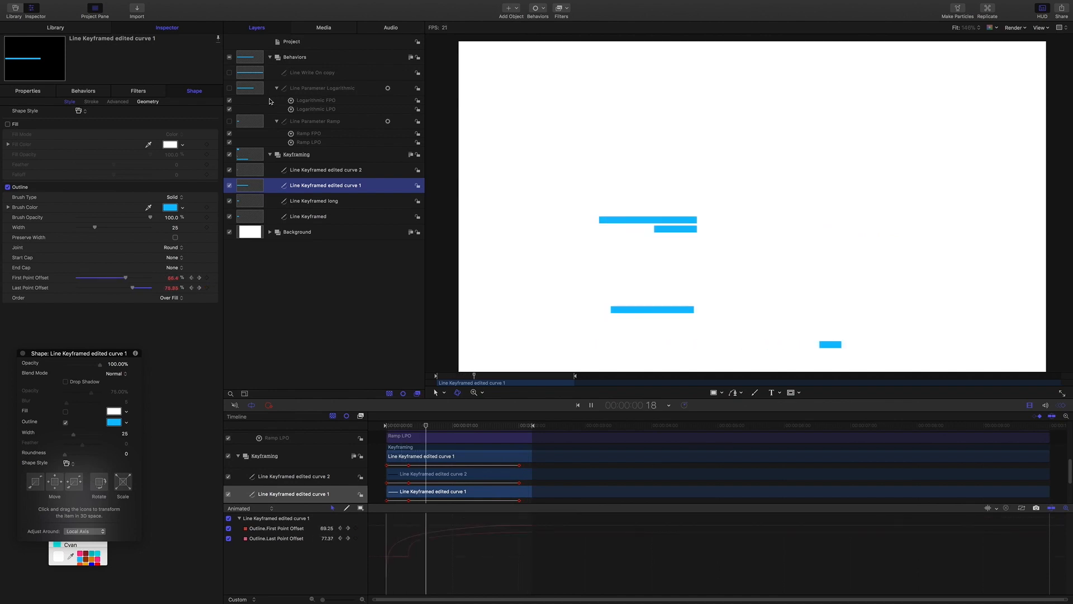
pyautogui.click(322, 87)
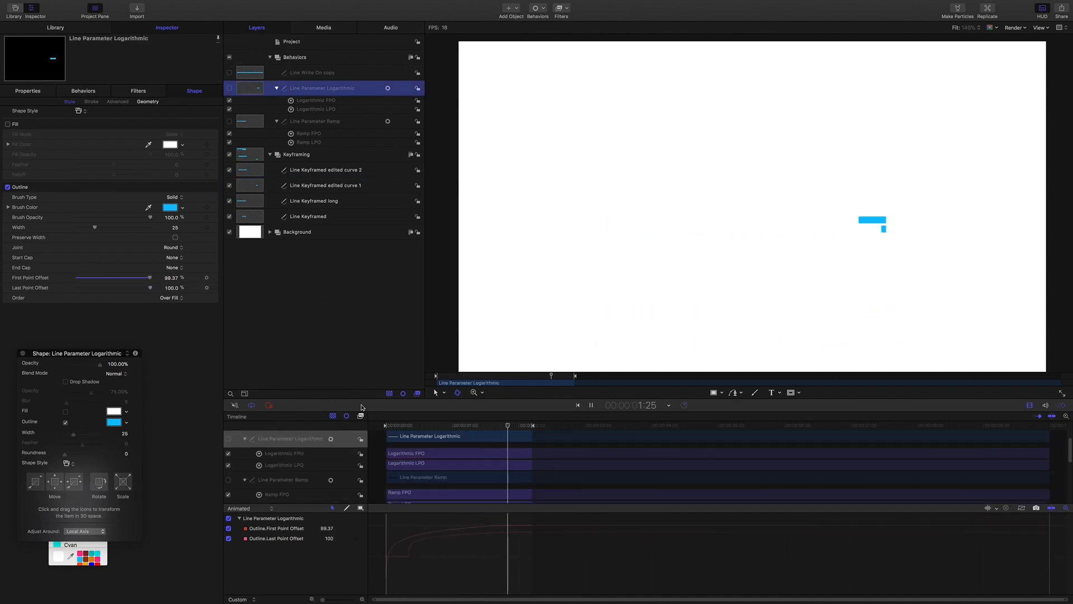
# Set the Line Write On layer's Write On behaviour Shape Outline to Draw and Erase.
pyautogui.click(306, 84)
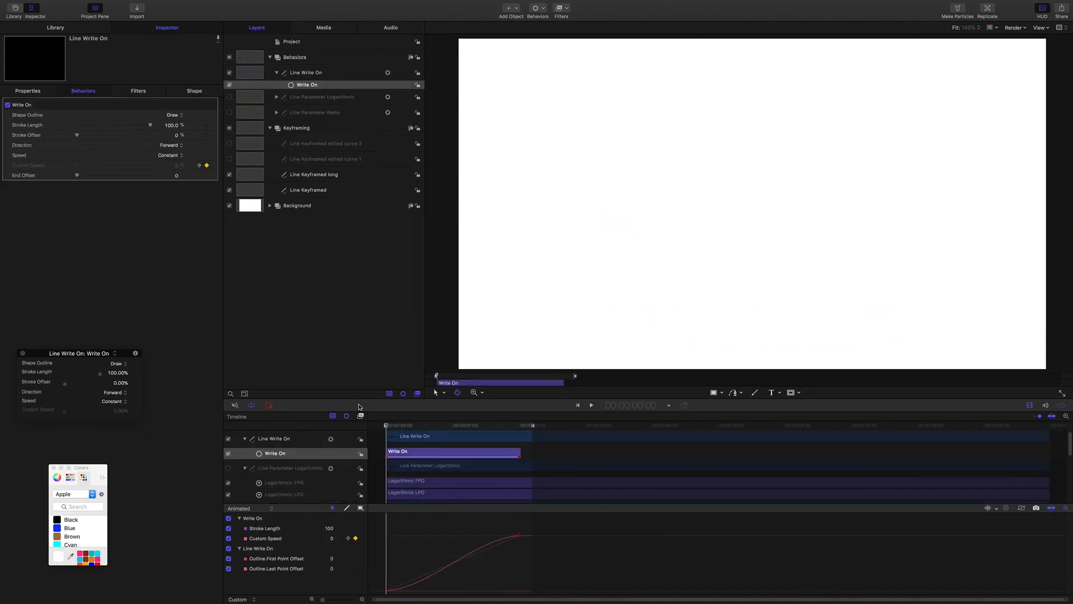
pyautogui.click(590, 405)
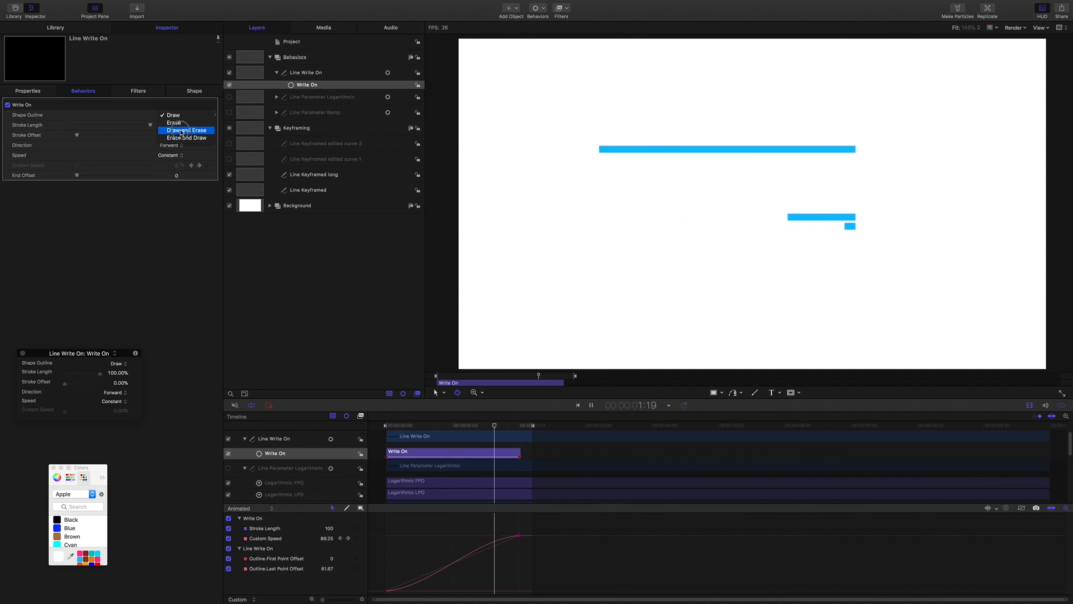
pyautogui.click(185, 129)
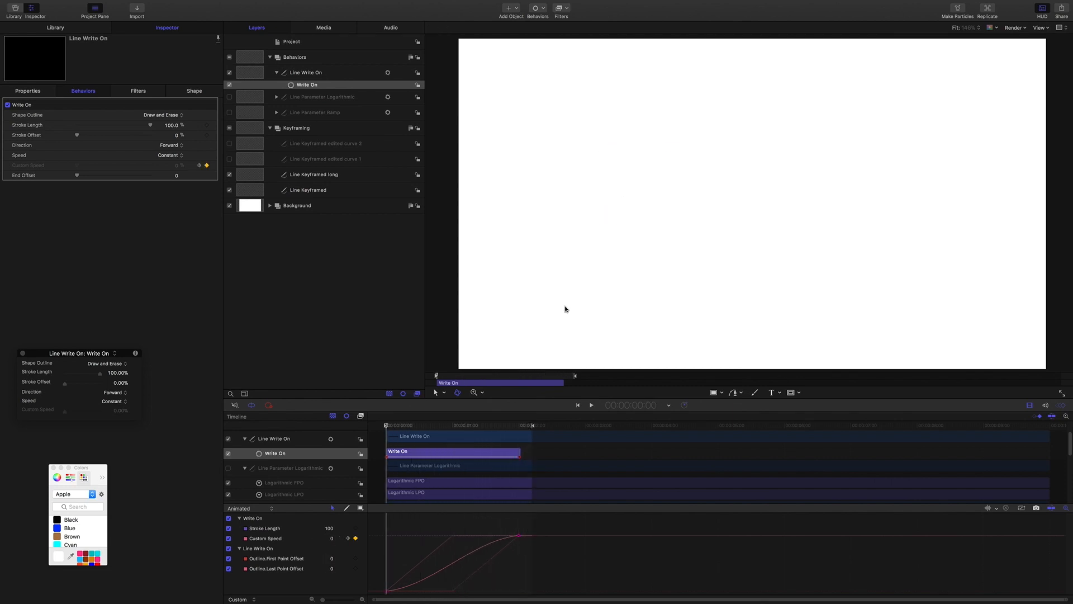
pyautogui.moveTo(202, 127)
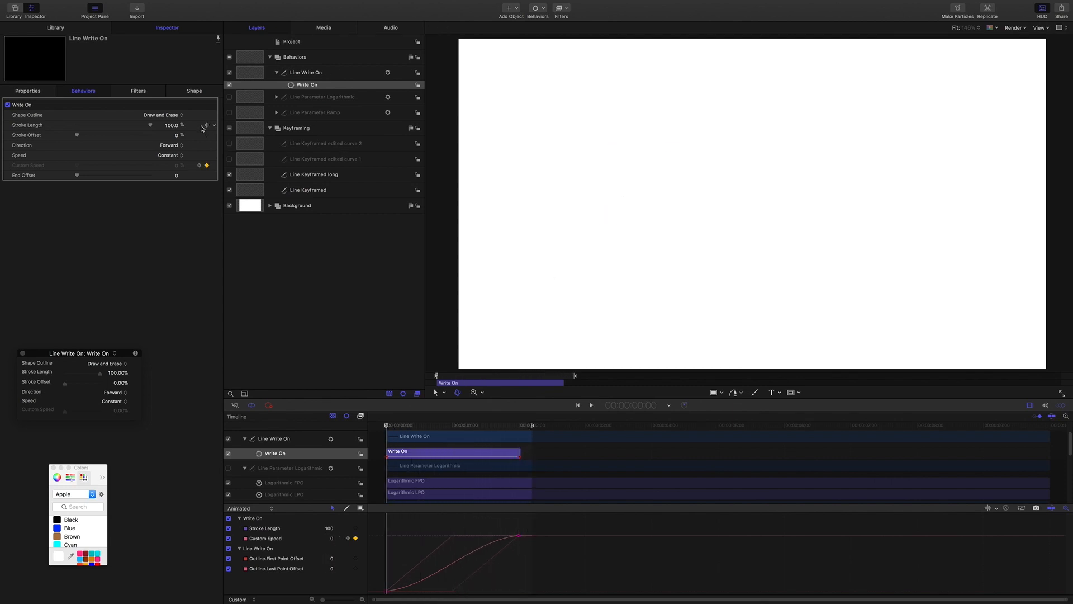
pyautogui.moveTo(114, 130)
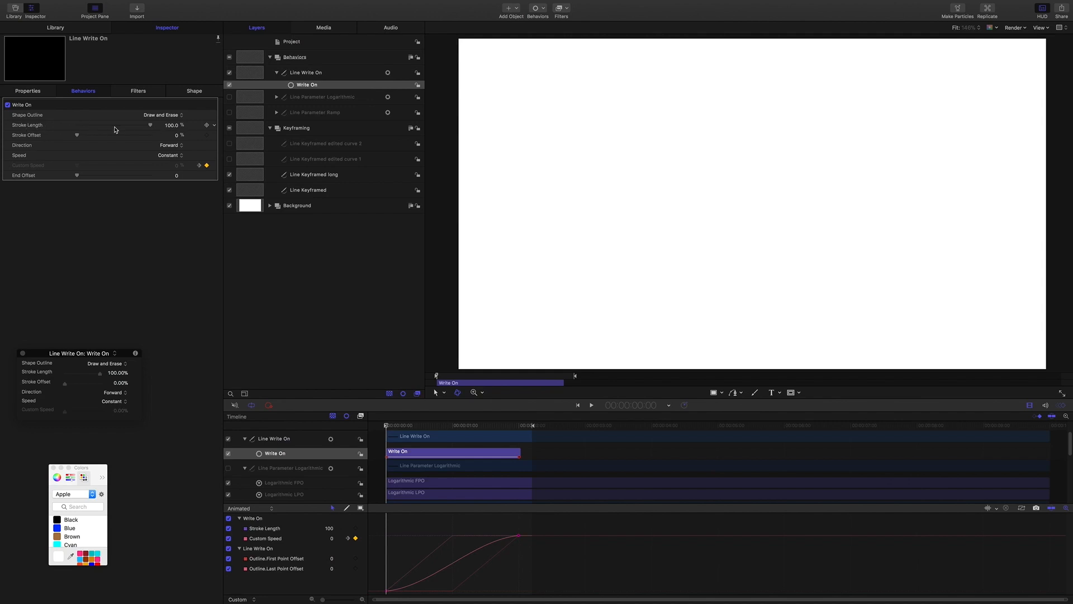
pyautogui.moveTo(209, 128)
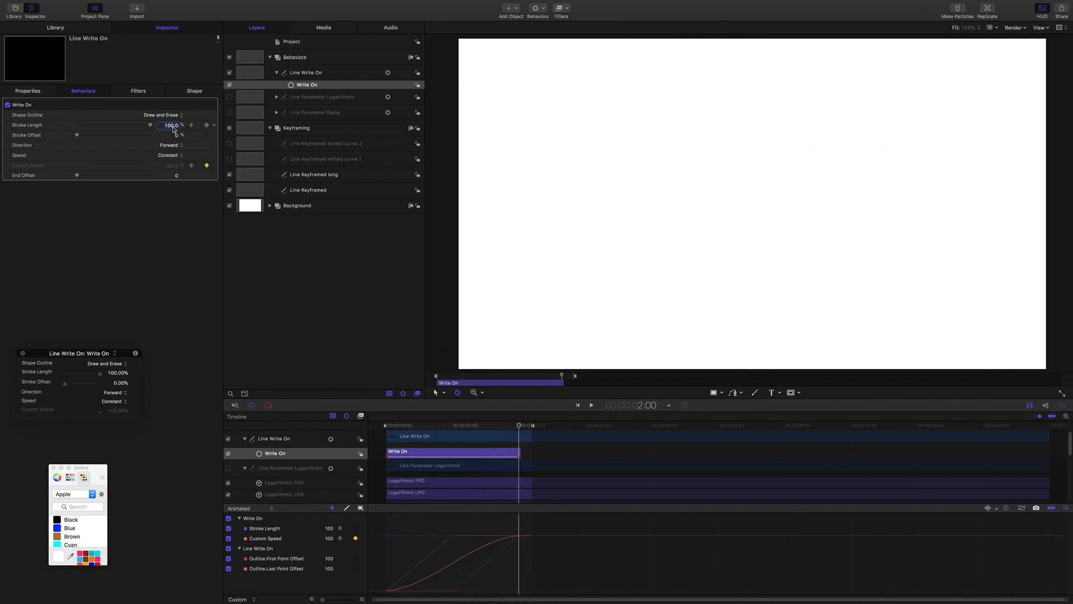
# Enter 0 for Stroke Length at 2:00, then return Shape Outline to Draw and preview.
pyautogui.write('0')
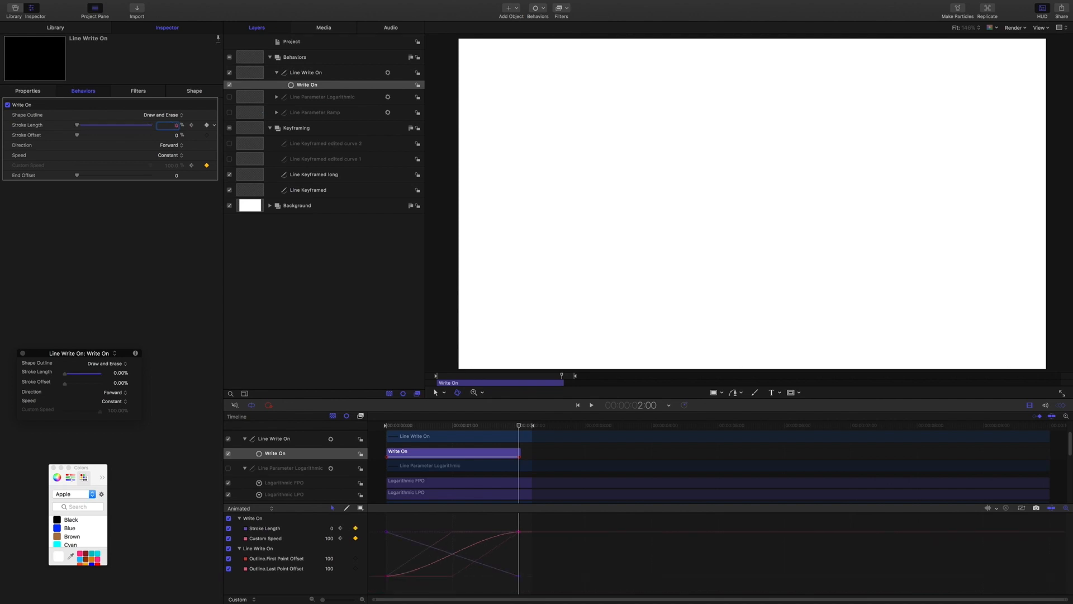
pyautogui.click(164, 114)
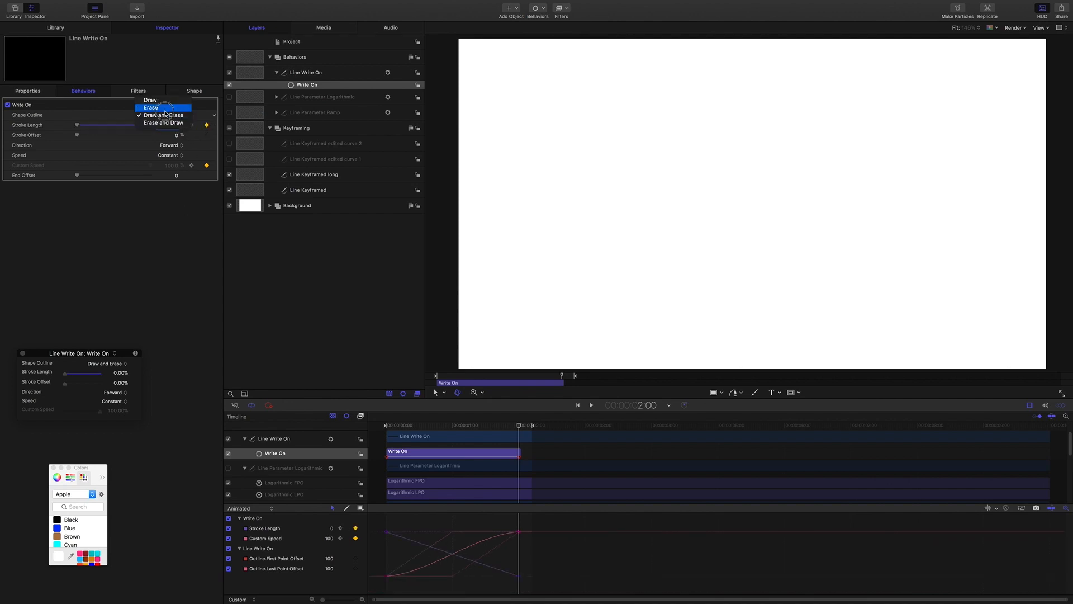
pyautogui.click(149, 99)
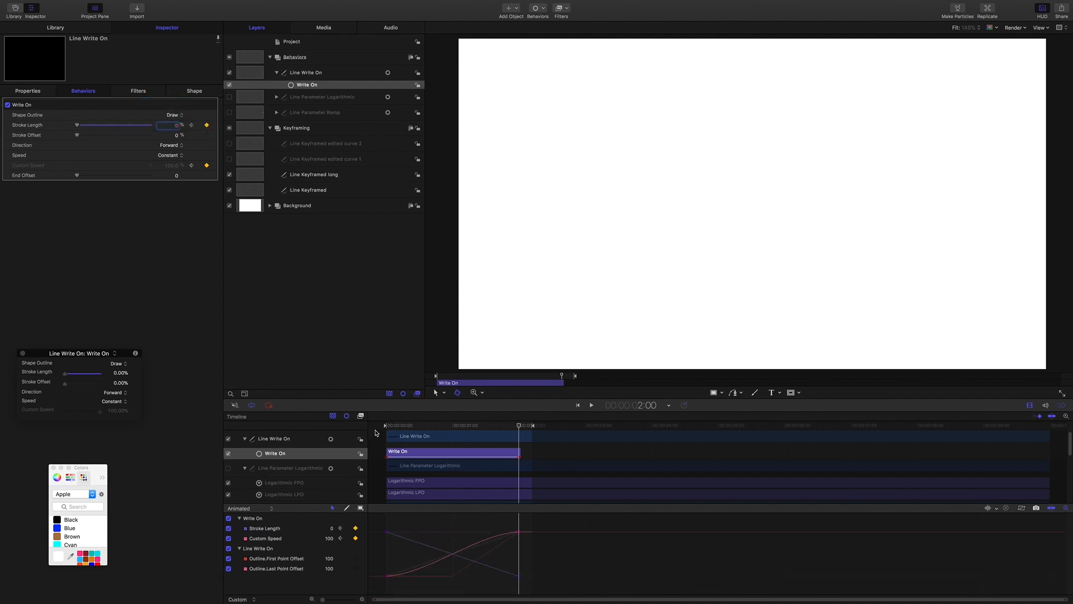
pyautogui.click(590, 405)
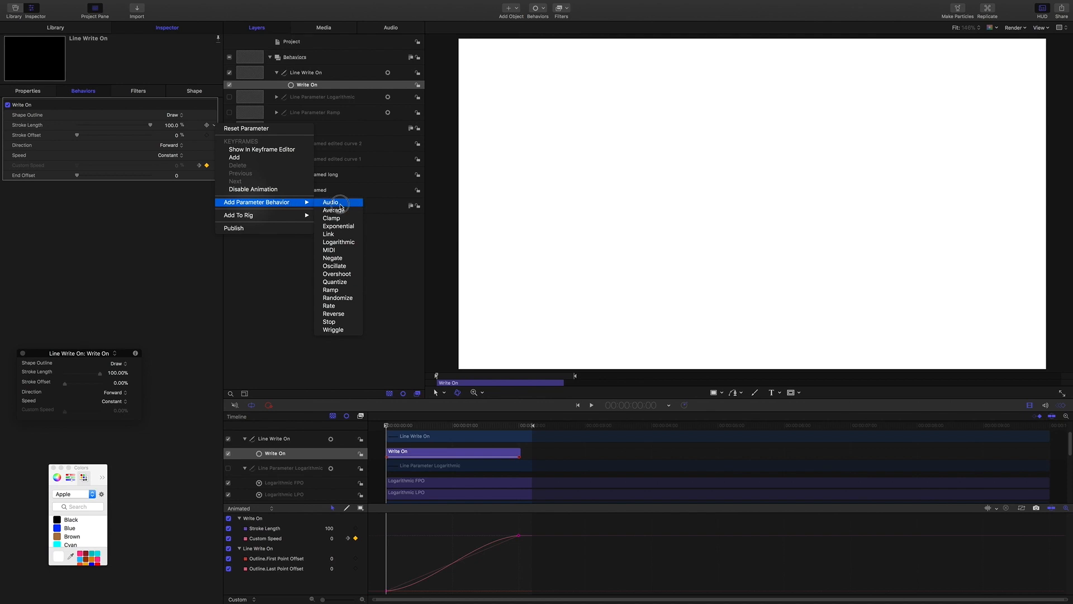
pyautogui.moveTo(346, 290)
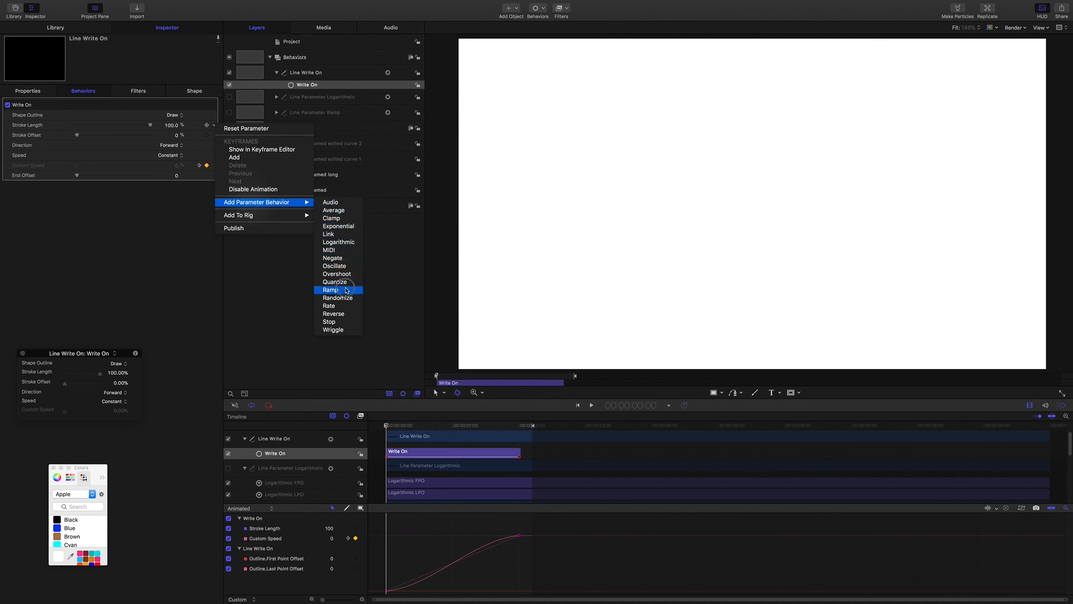
pyautogui.moveTo(337, 242)
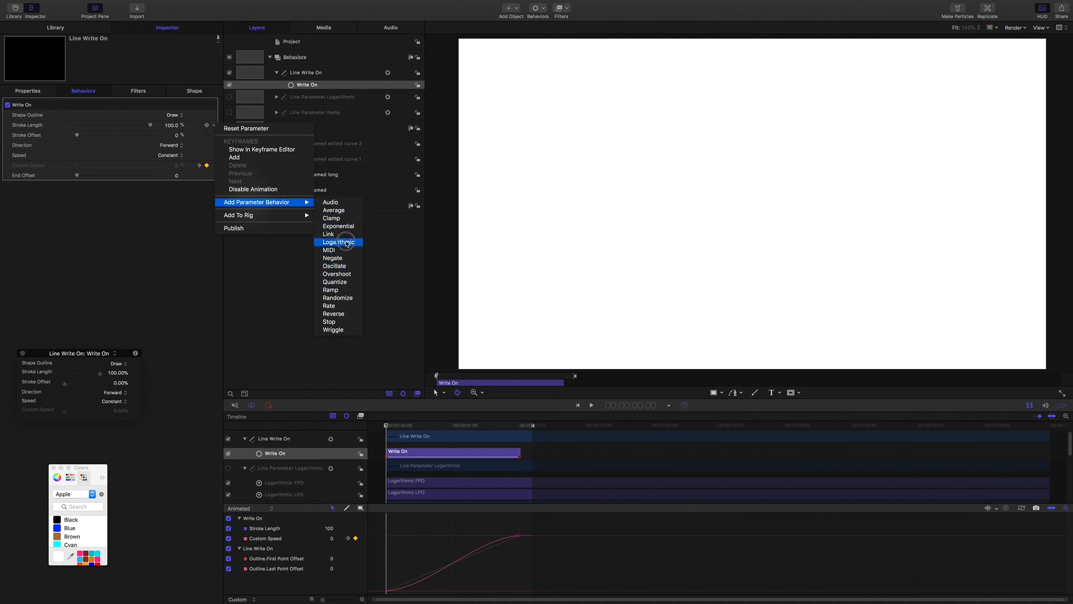
pyautogui.moveTo(331, 289)
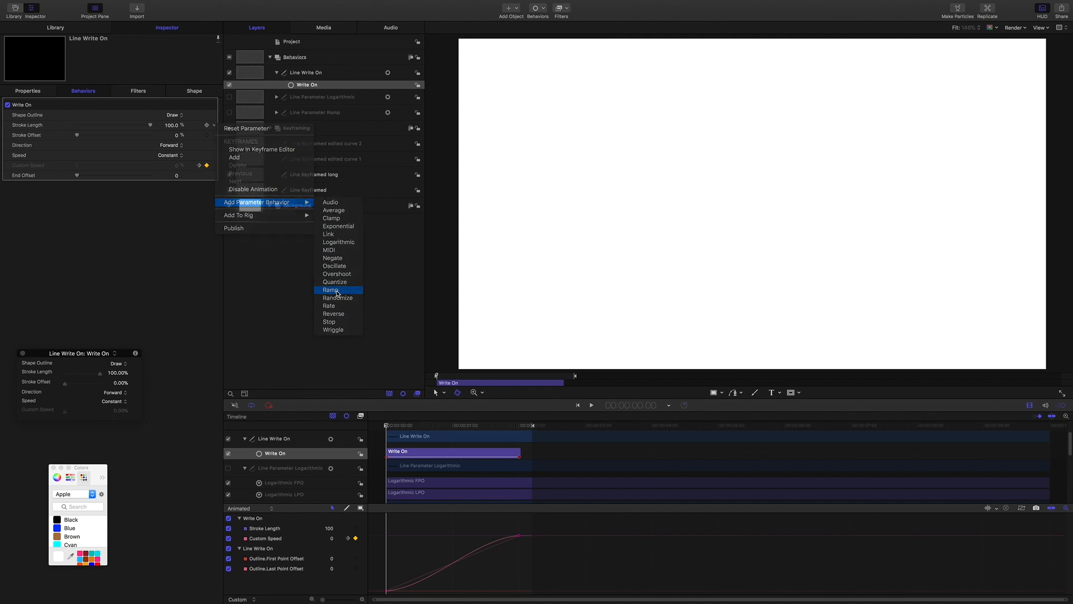
# Drive Stroke Length with the Ramp behaviour and check the ramped stroke at another frame.
pyautogui.click(331, 290)
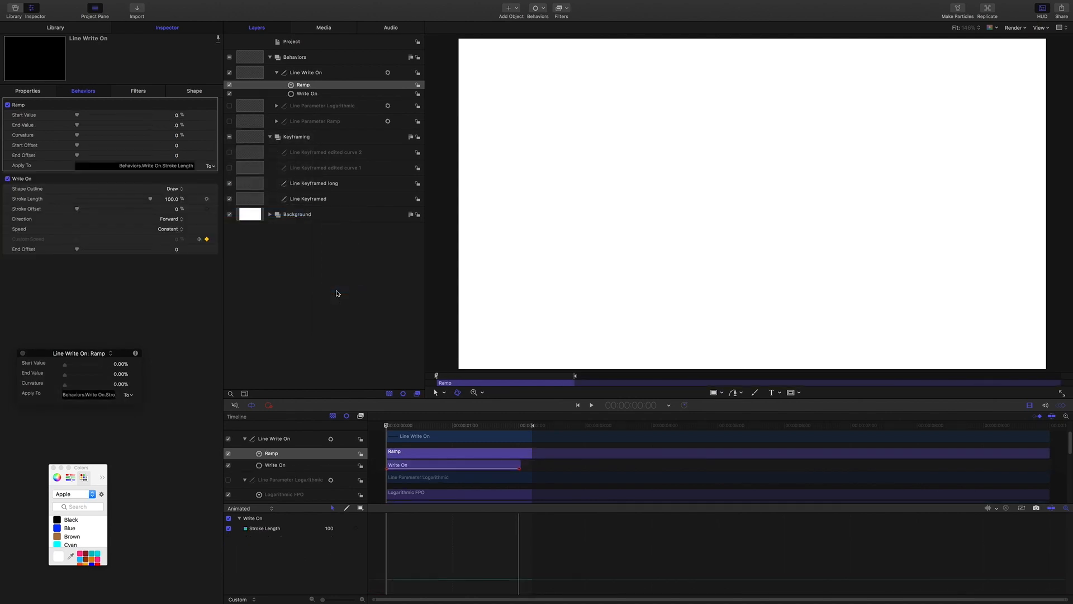
pyautogui.moveTo(389, 297)
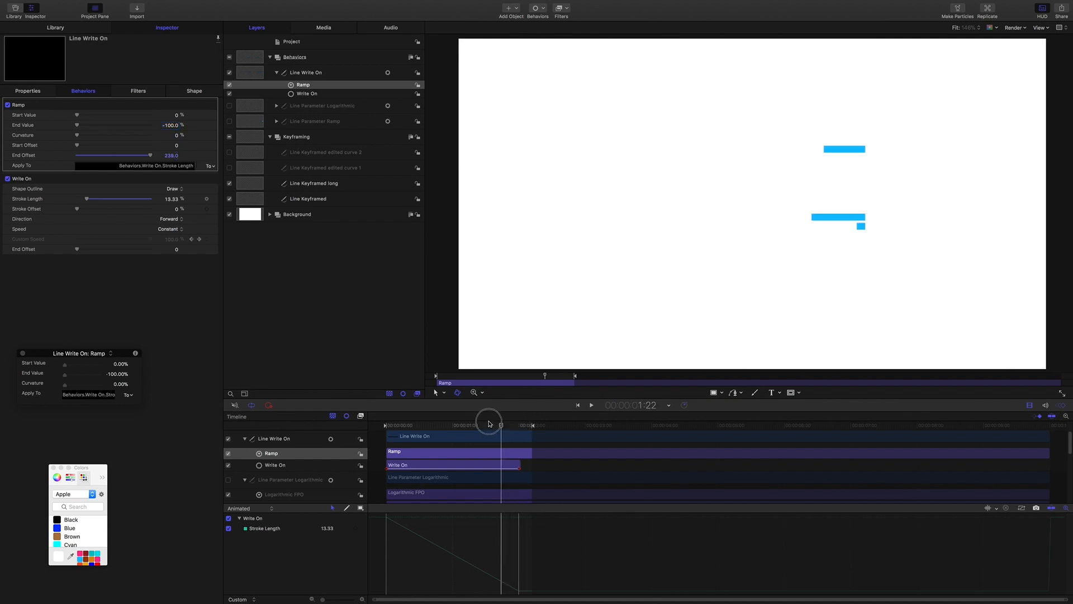
pyautogui.click(590, 404)
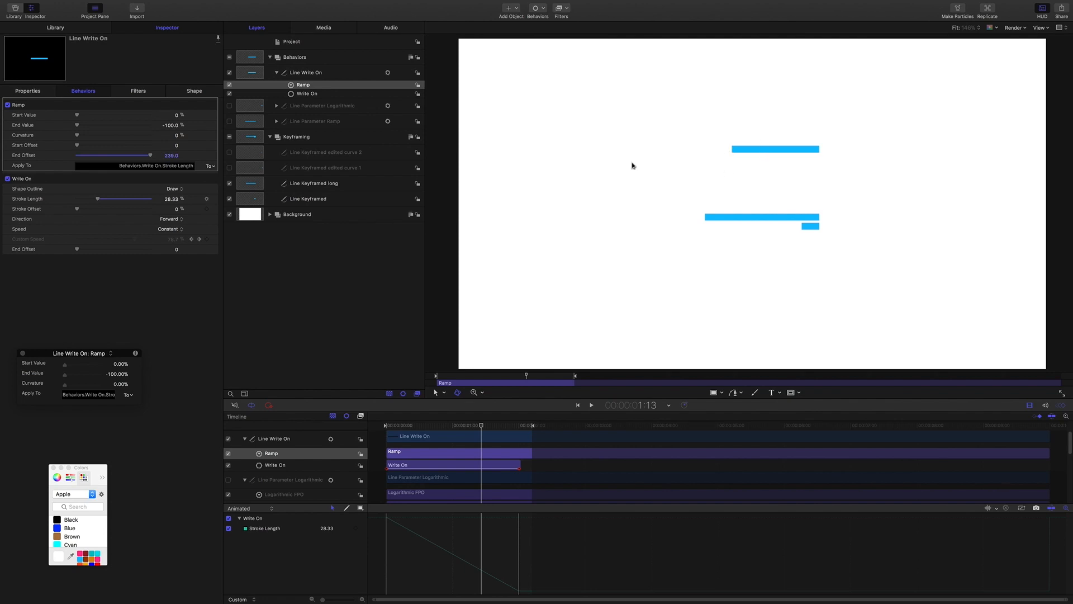
pyautogui.moveTo(474, 430)
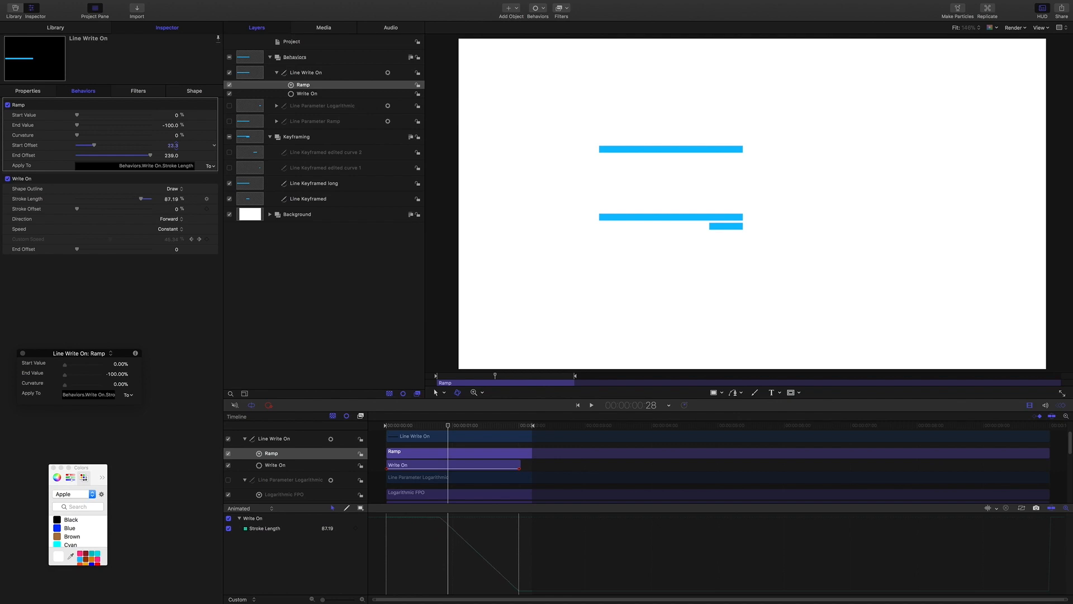
# Adjust the Ramp Start Offset slider to 14.1 and play the write-on from the start.
pyautogui.moveTo(87, 146); pyautogui.dragTo(88, 145)
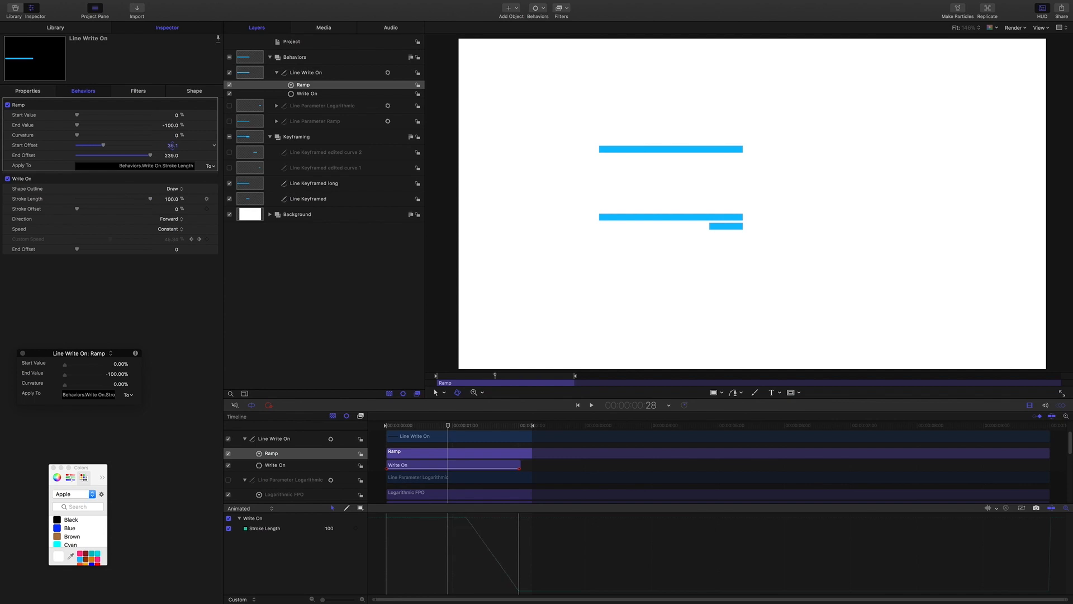
pyautogui.moveTo(103, 145); pyautogui.dragTo(81, 145)
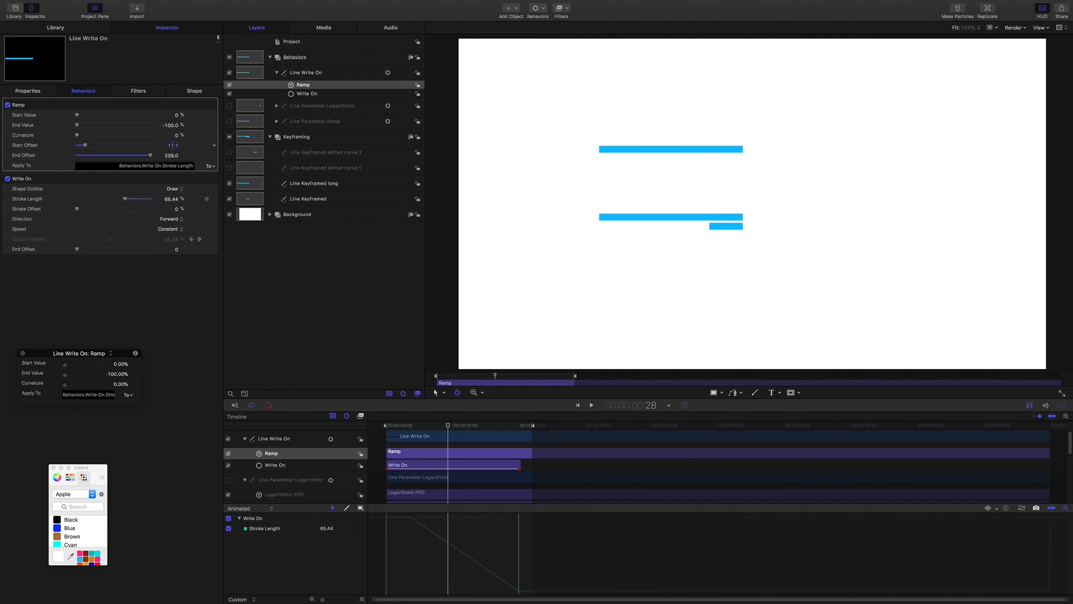
pyautogui.moveTo(136, 199); pyautogui.dragTo(144, 198)
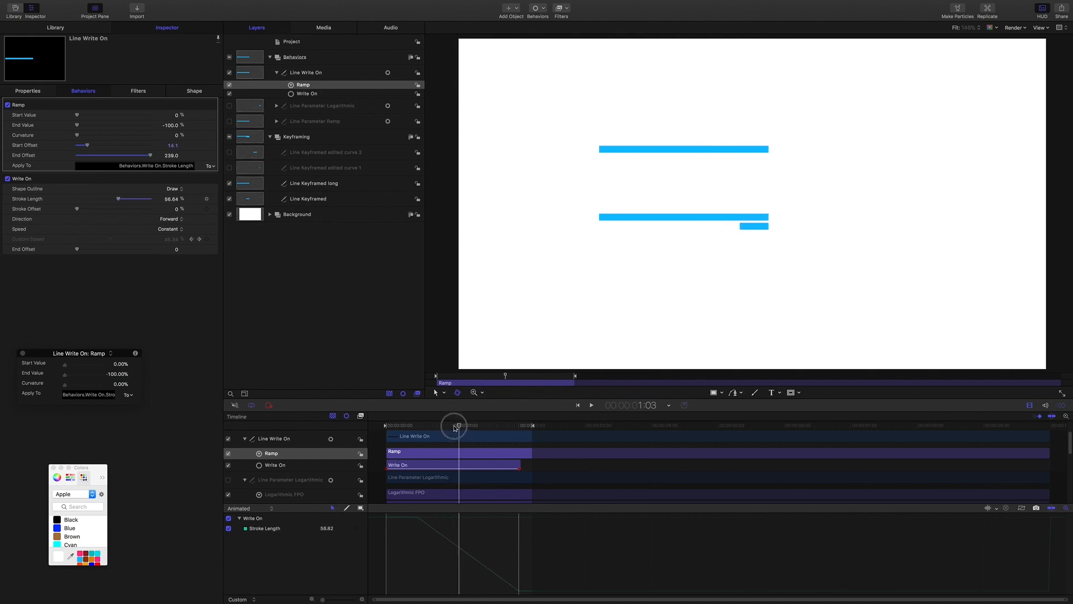
pyautogui.click(590, 405)
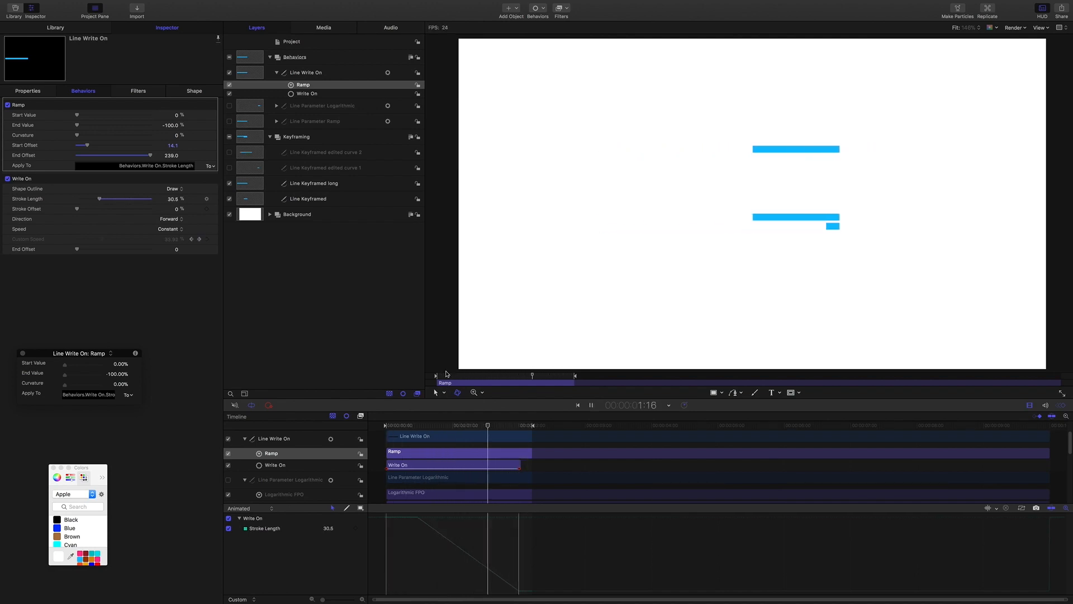
pyautogui.click(577, 405)
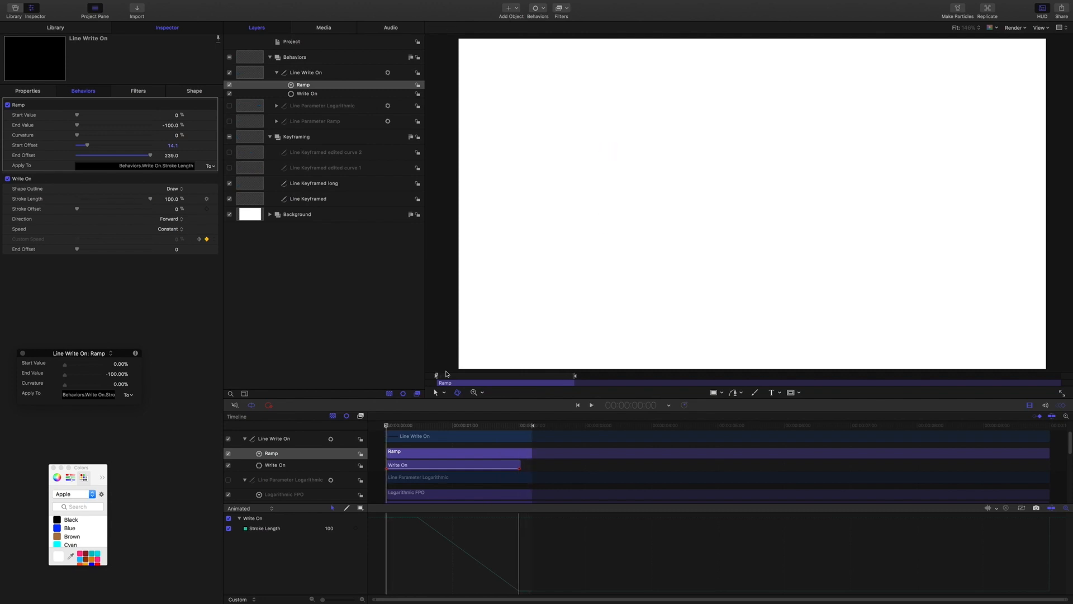
pyautogui.moveTo(364, 409)
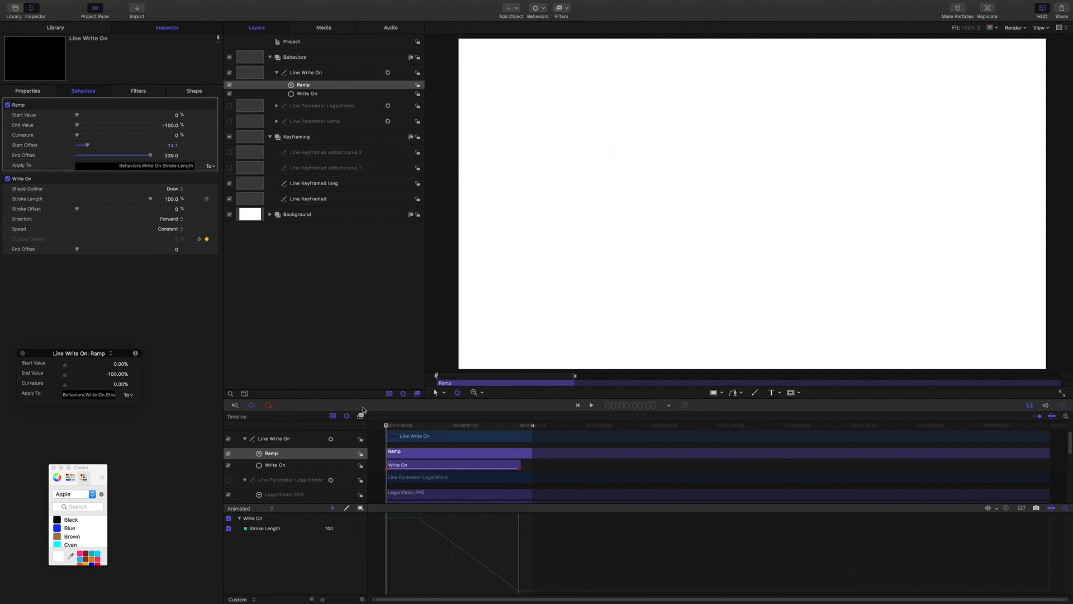
# Set the Line Custom Speed layer's Write On behaviour Speed to Custom.
pyautogui.click(590, 405)
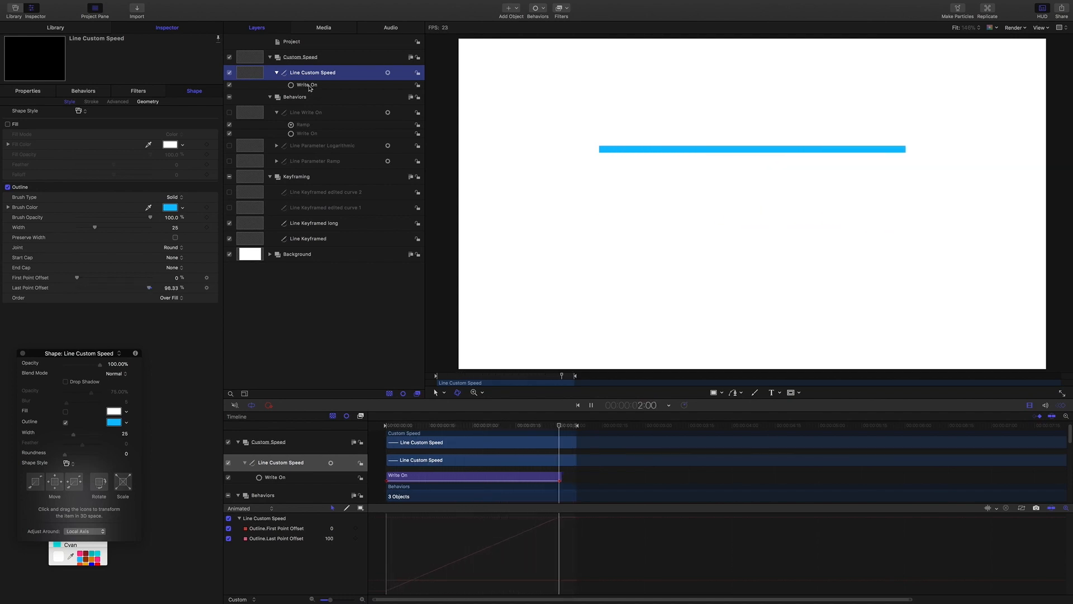
pyautogui.click(306, 84)
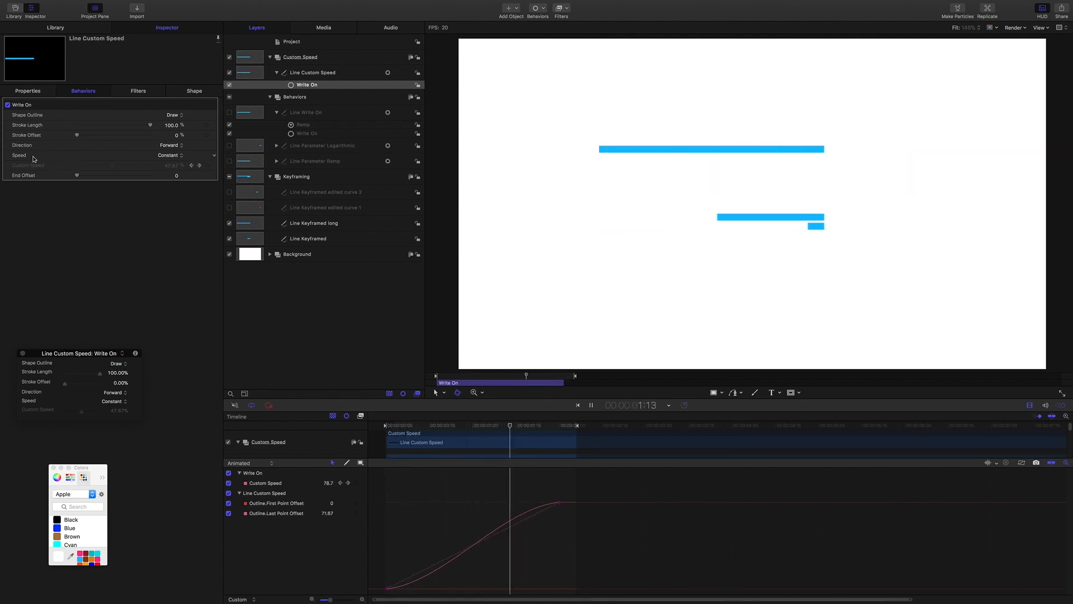
pyautogui.click(185, 154)
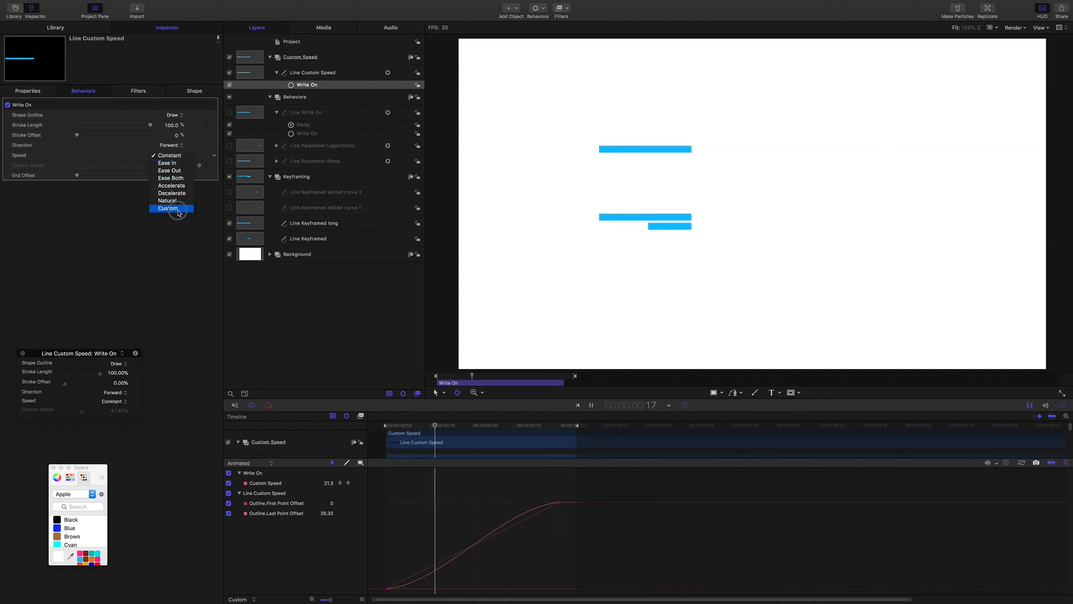
pyautogui.click(168, 208)
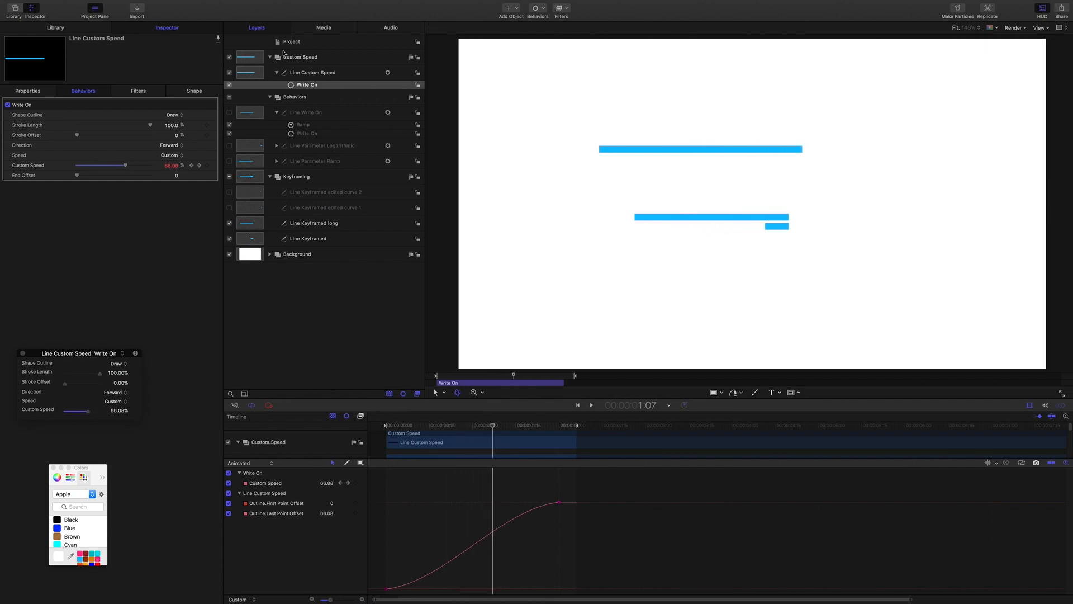
pyautogui.moveTo(449, 554)
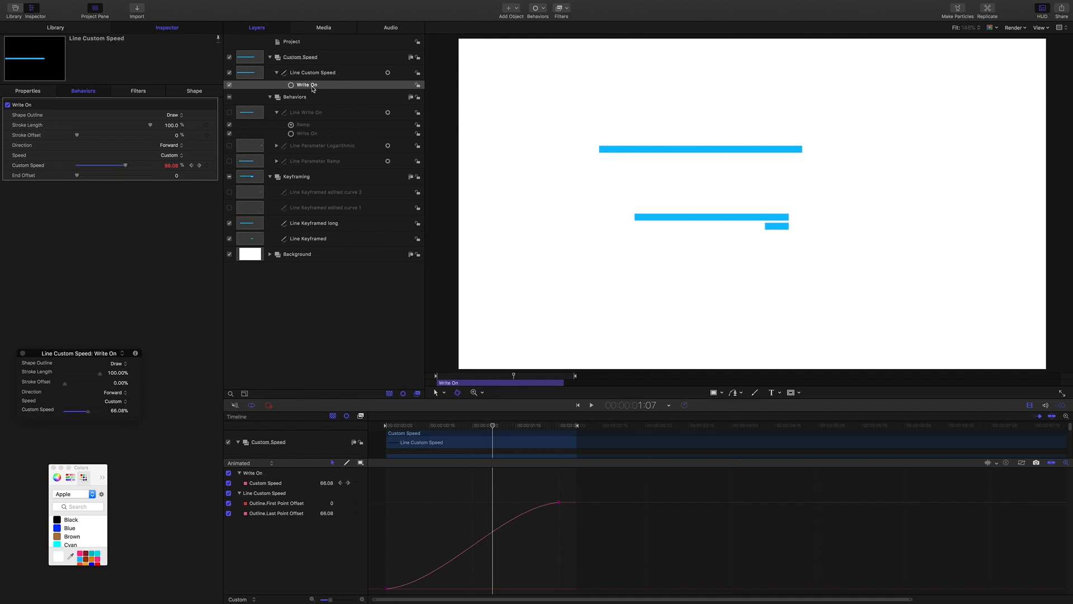
# Turn off the Write On behaviour and review the Custom Speed curve in the Keyframe Editor.
pyautogui.click(229, 85)
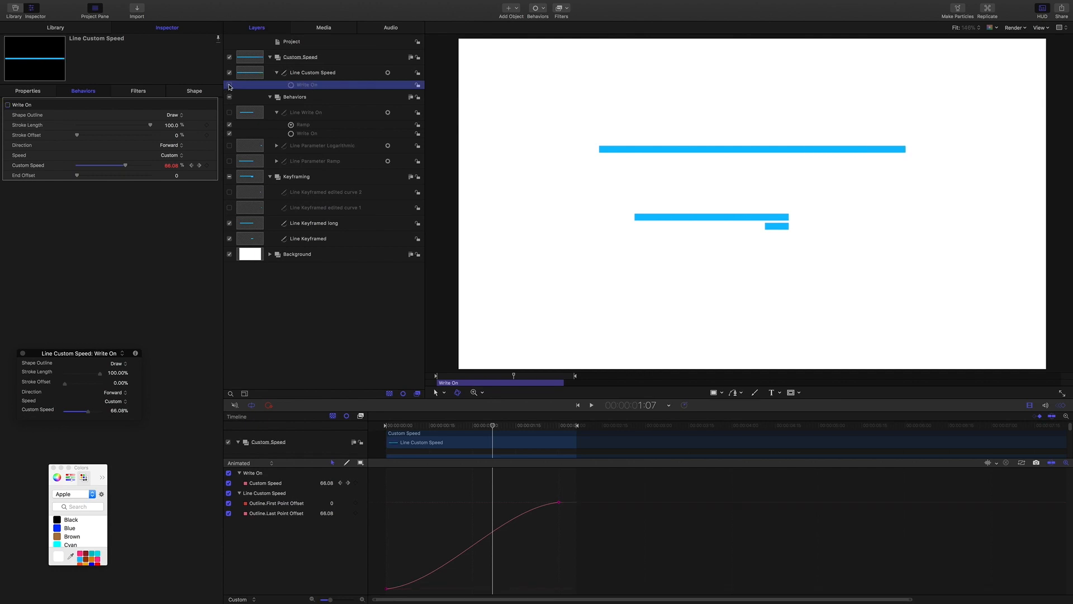
pyautogui.moveTo(528, 539)
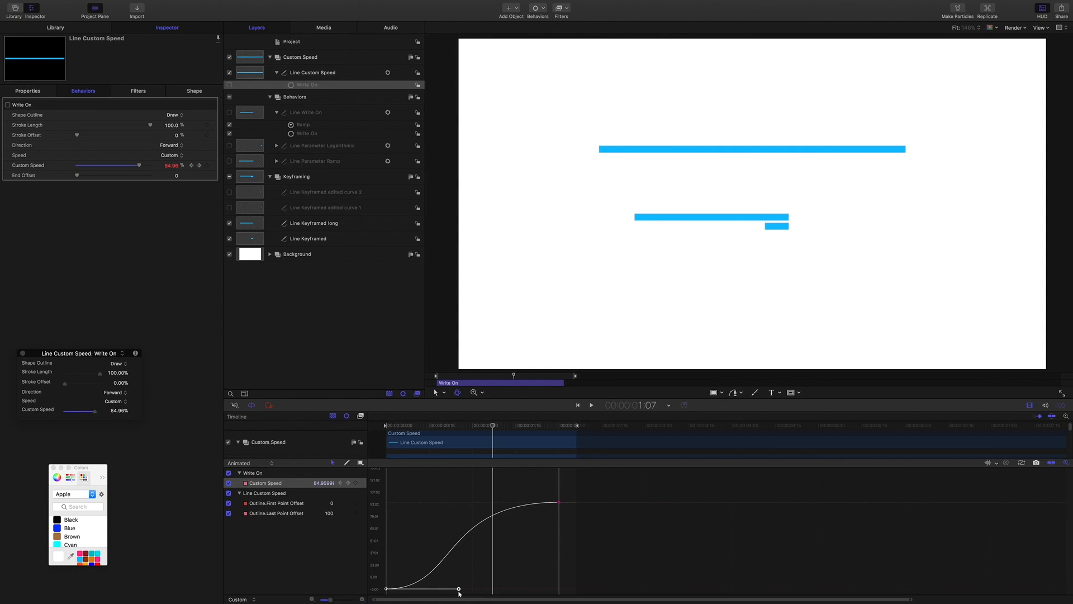
pyautogui.moveTo(471, 473)
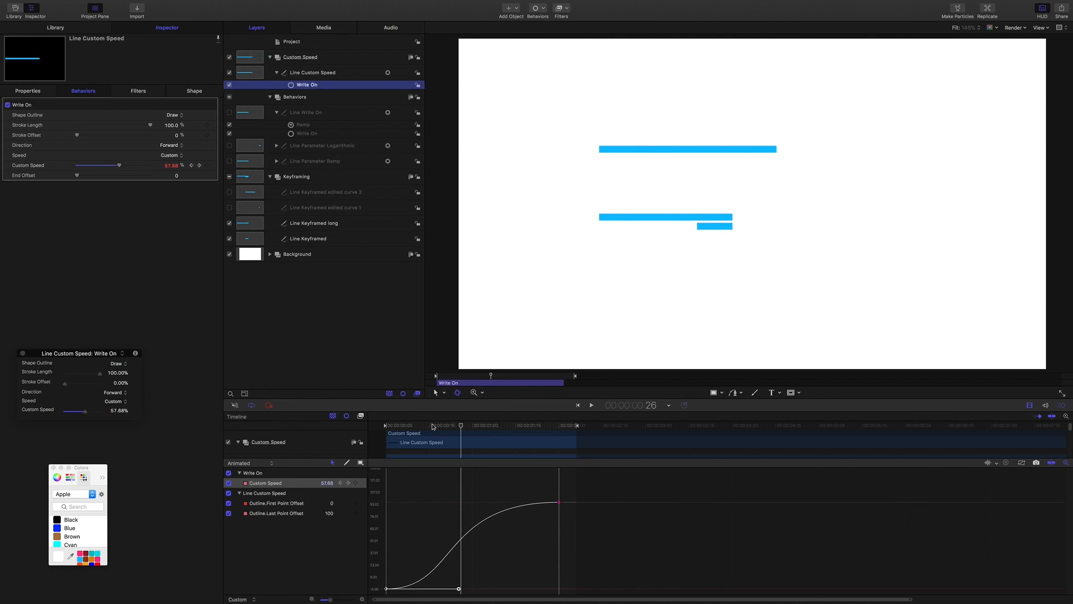
pyautogui.click(590, 405)
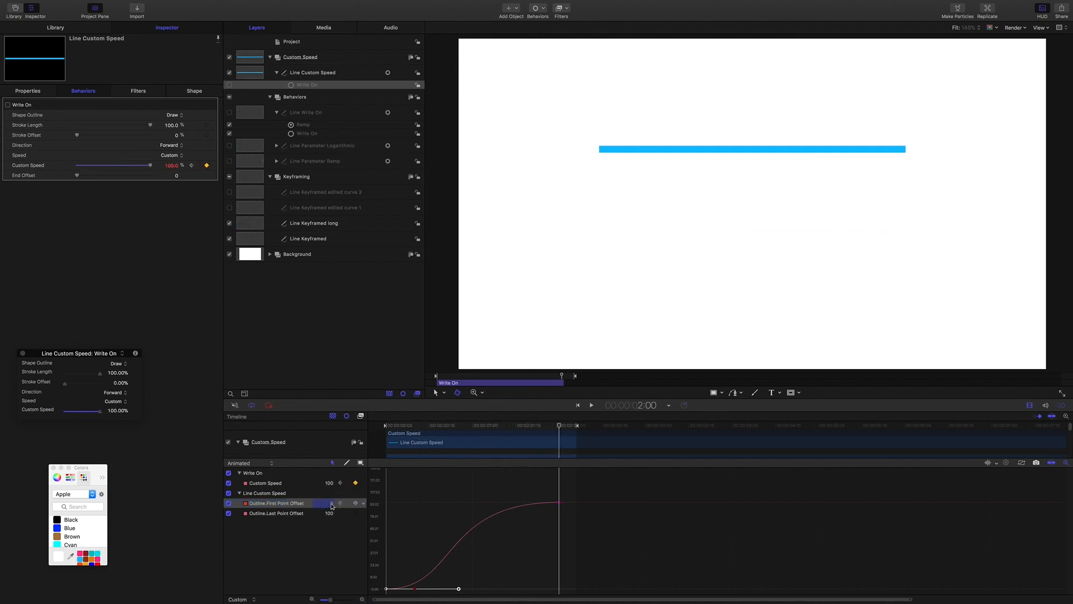
# Enter 100 for Outline First and Last Point Offset at 2:00 and hide the Custom Speed curve.
pyautogui.click(275, 513)
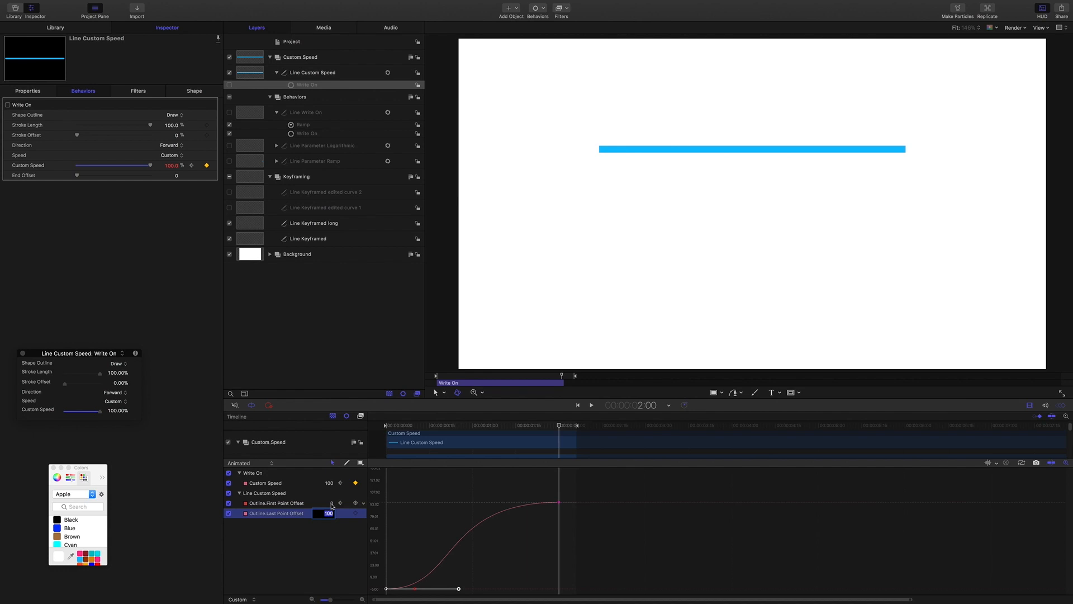
pyautogui.click(277, 502)
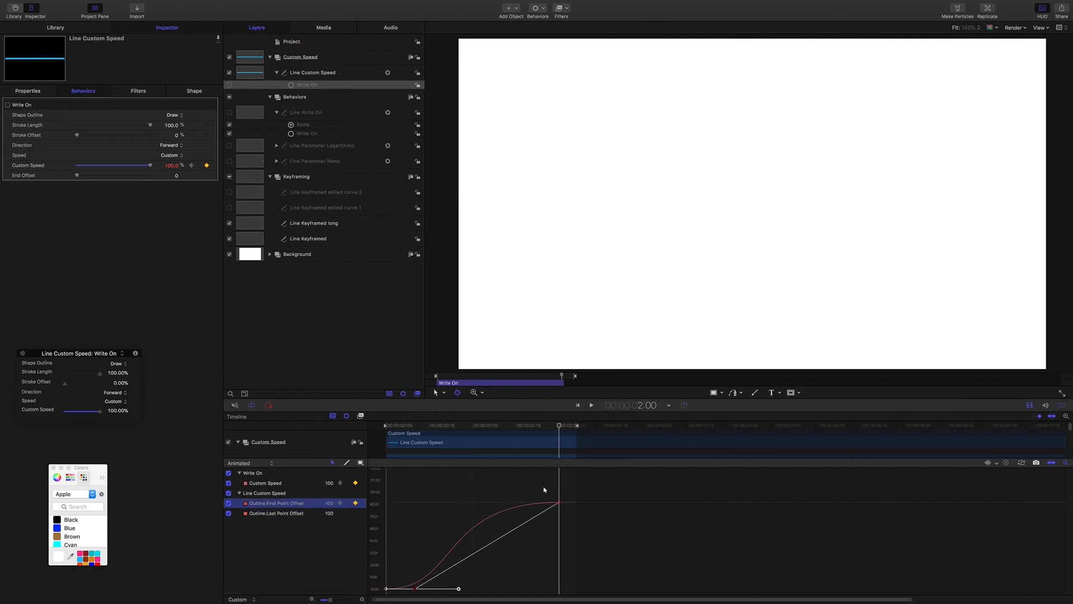
pyautogui.click(228, 483)
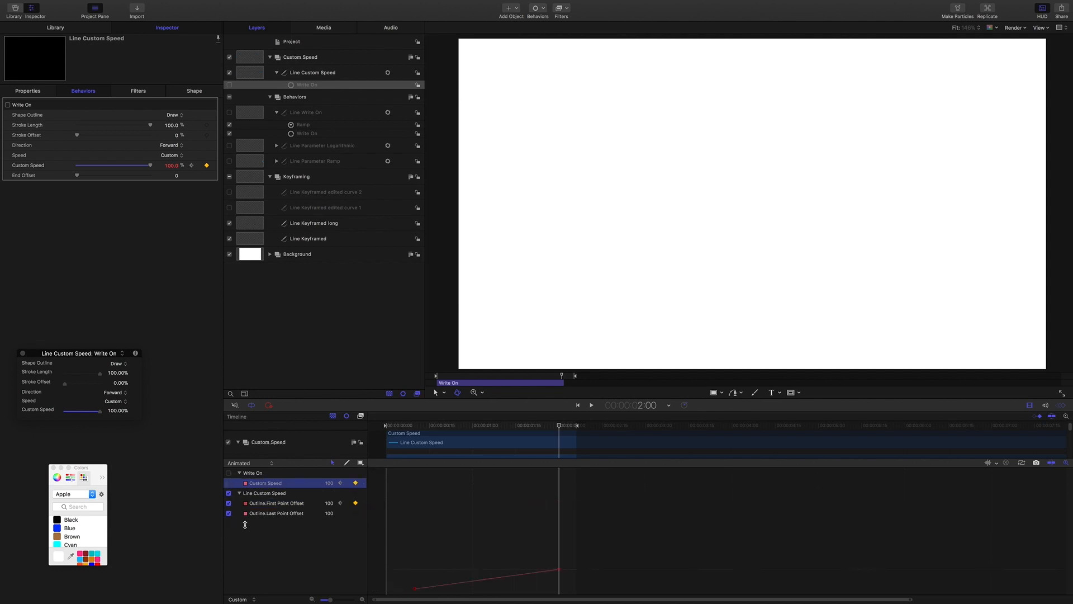
# Hide the last point offset curve and set the First Point Offset keyframe to Bezier, easing its tangents.
pyautogui.click(276, 513)
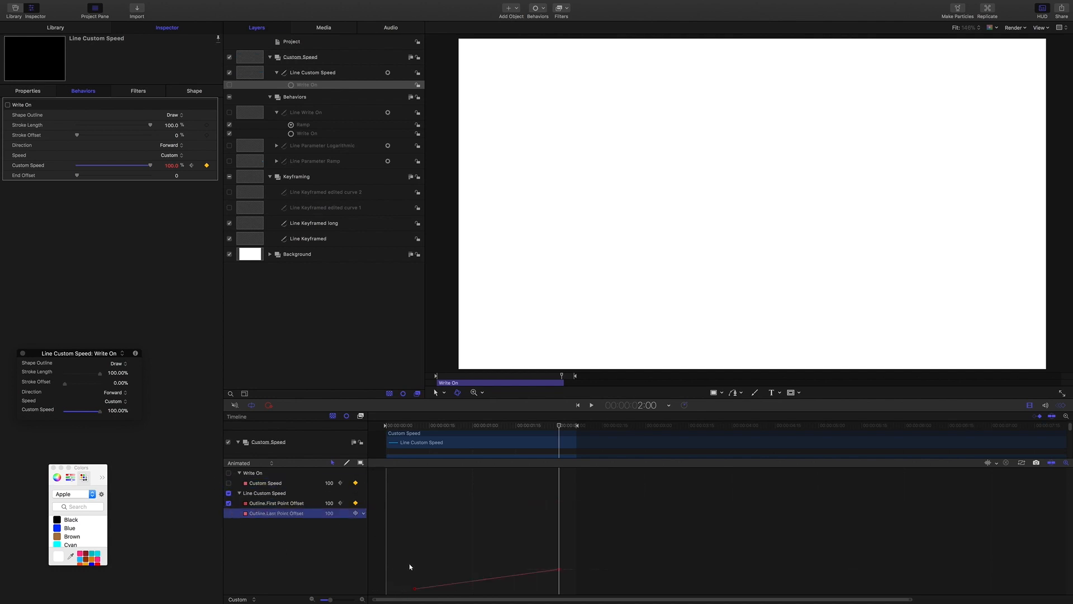
pyautogui.click(276, 502)
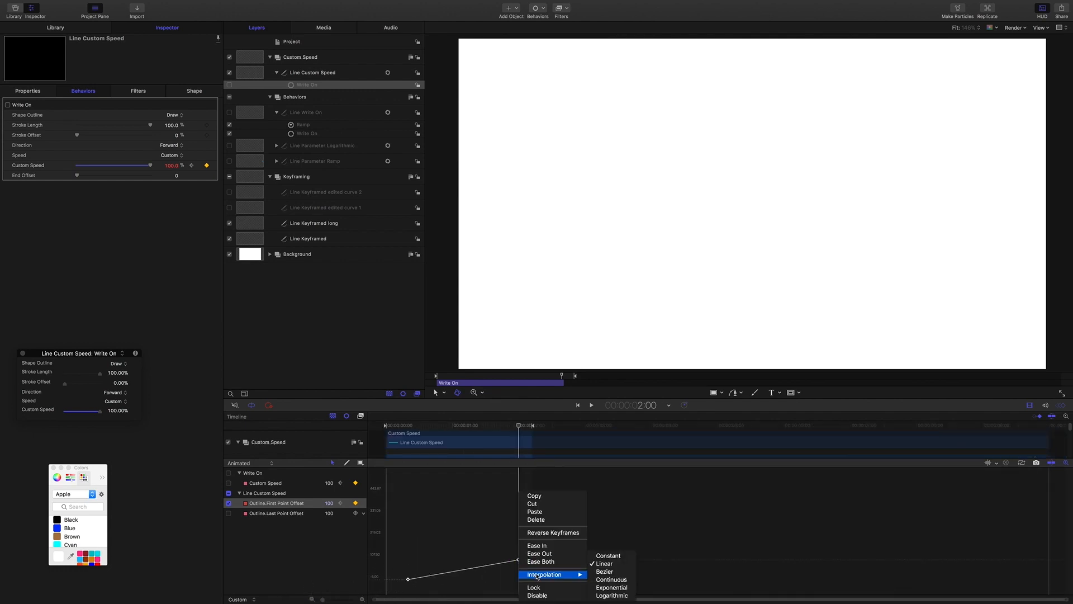
pyautogui.click(604, 563)
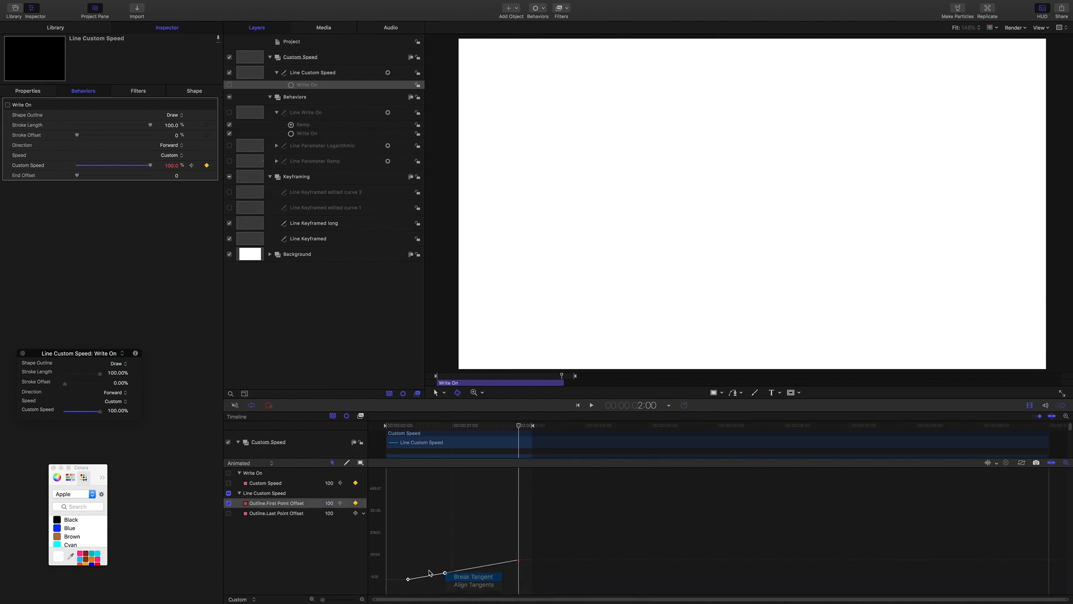
pyautogui.click(445, 573)
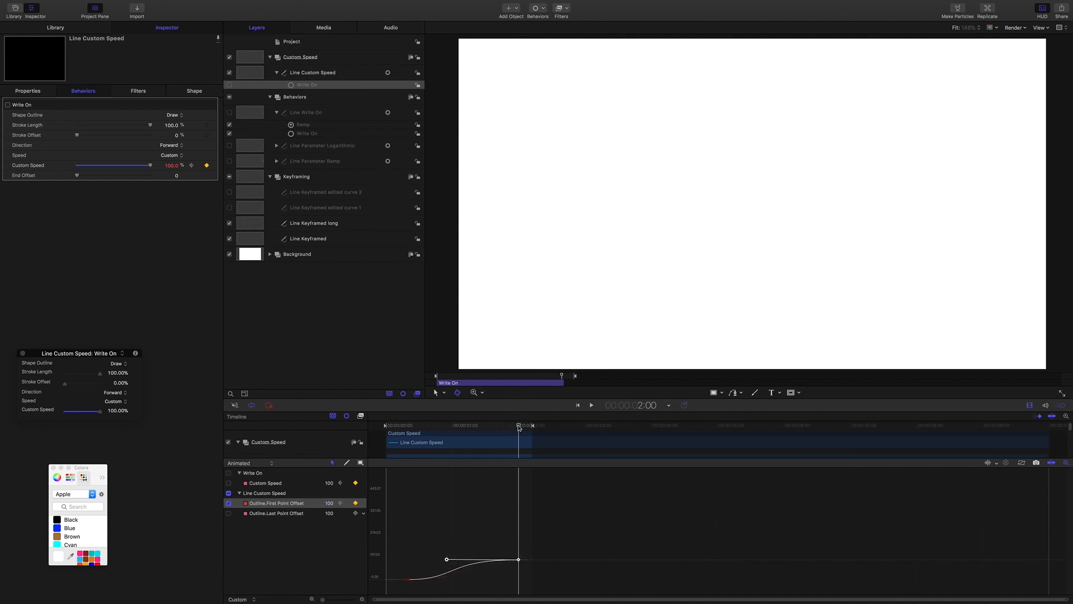
# Re-enable the Write On behaviour and play back the eased result.
pyautogui.click(307, 84)
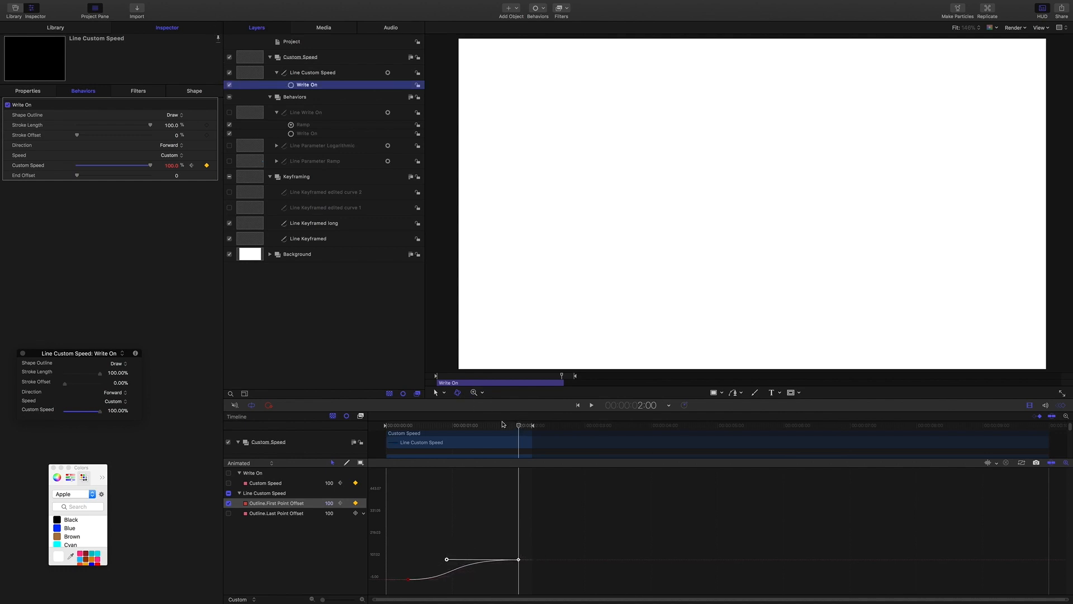
pyautogui.click(590, 404)
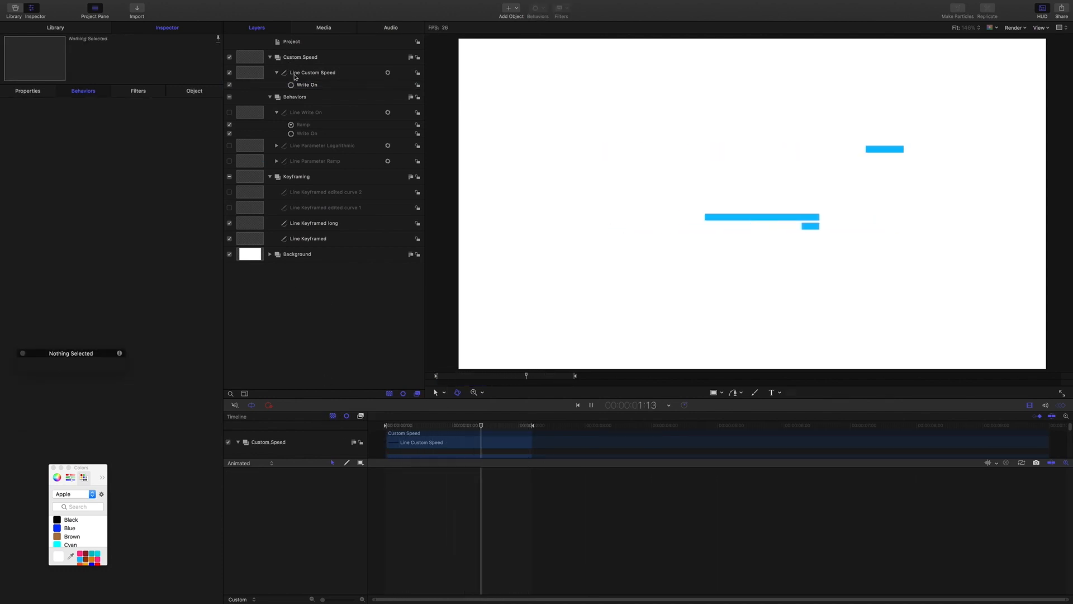
# Uncheck the Custom Speed group to set the example aside.
pyautogui.click(313, 71)
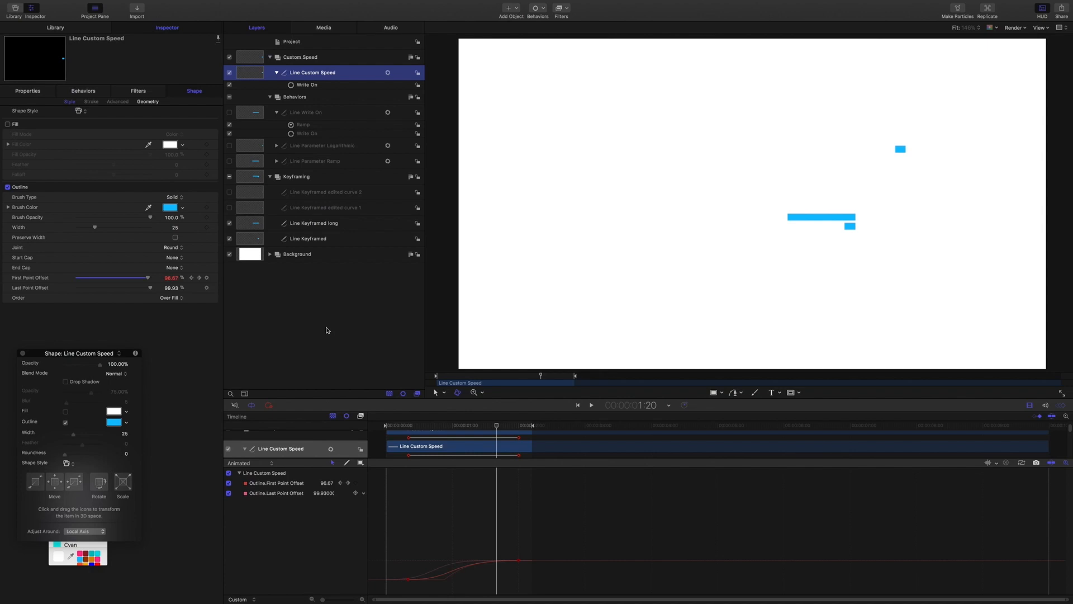
pyautogui.moveTo(472, 439)
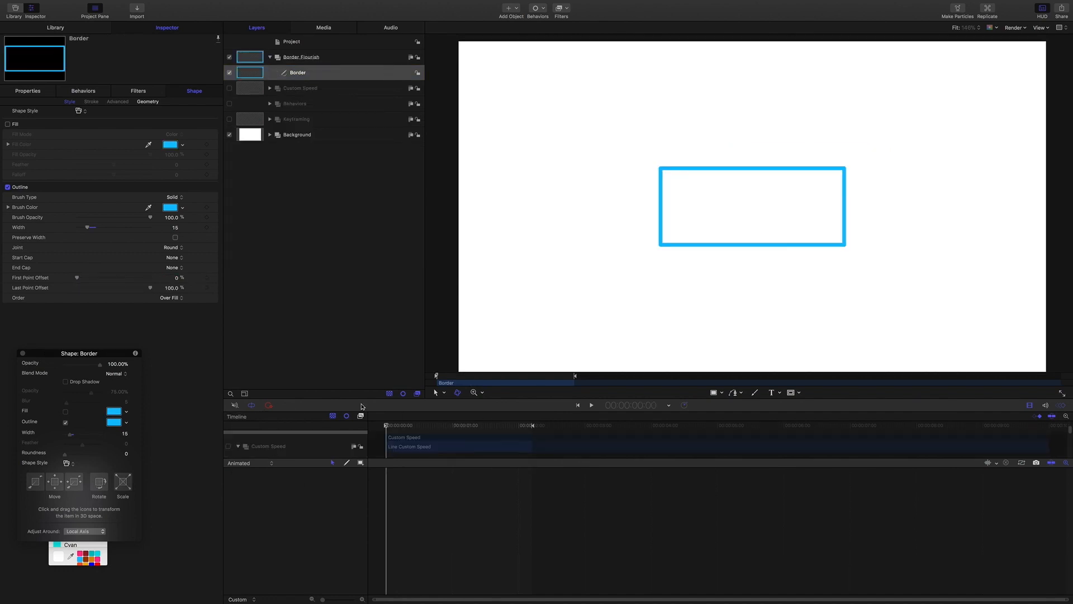
pyautogui.moveTo(752, 244)
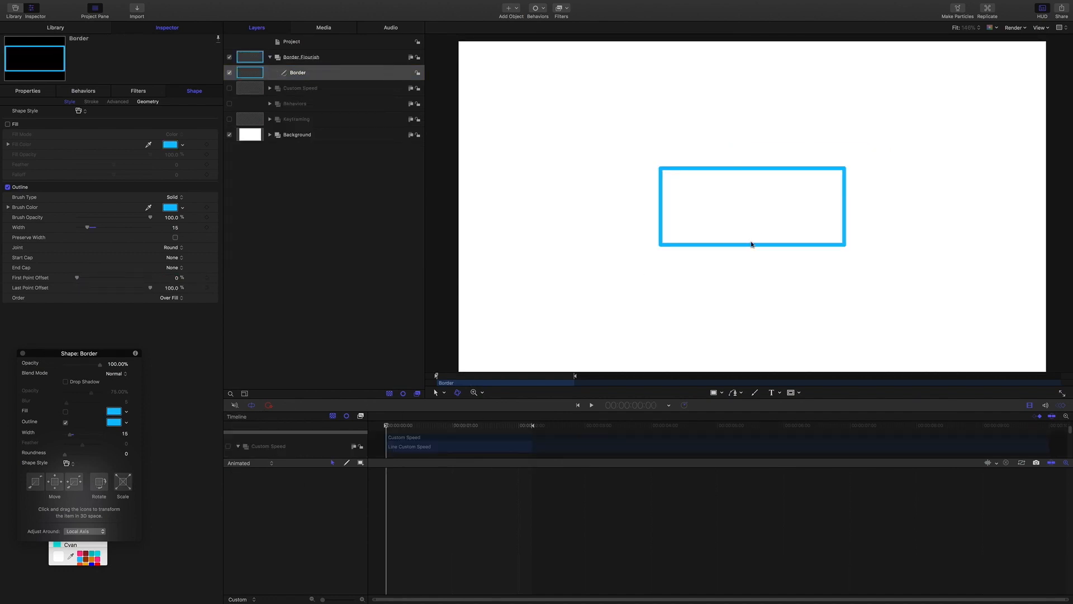
pyautogui.moveTo(177, 117)
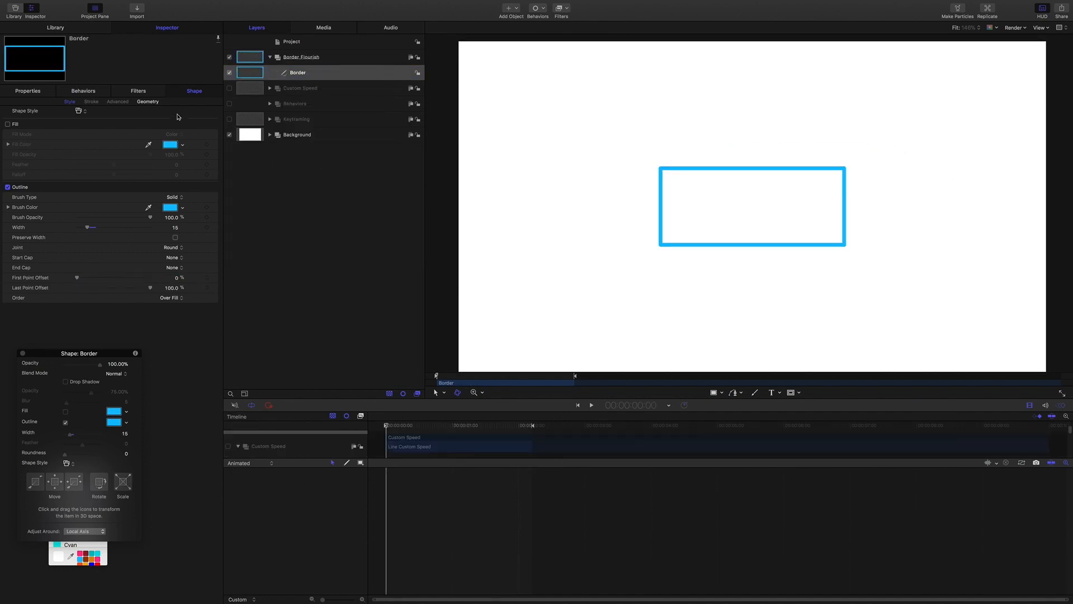
pyautogui.click(148, 102)
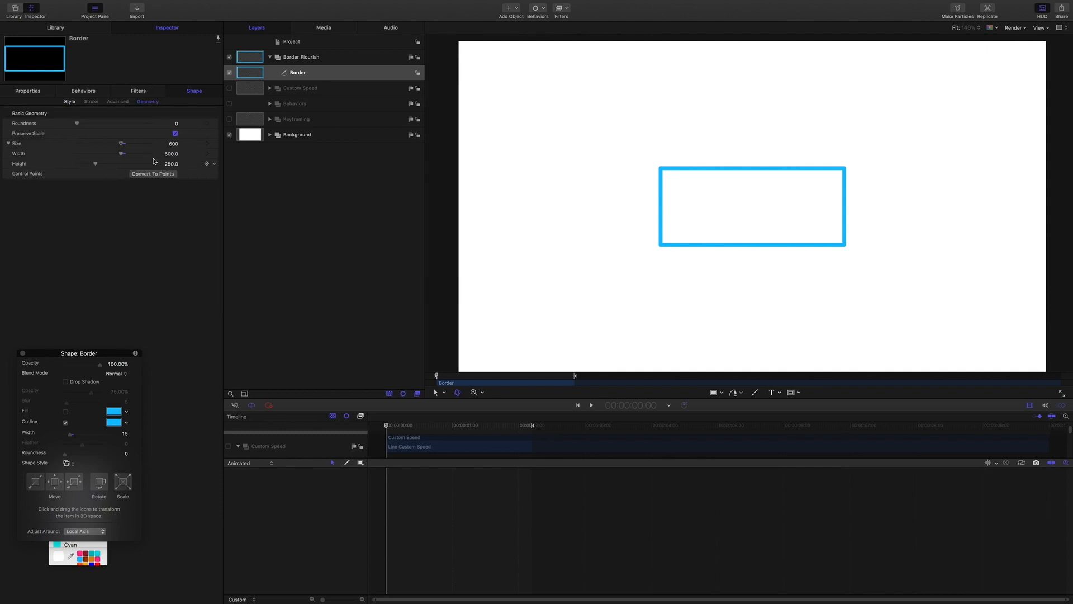
pyautogui.moveTo(171, 164)
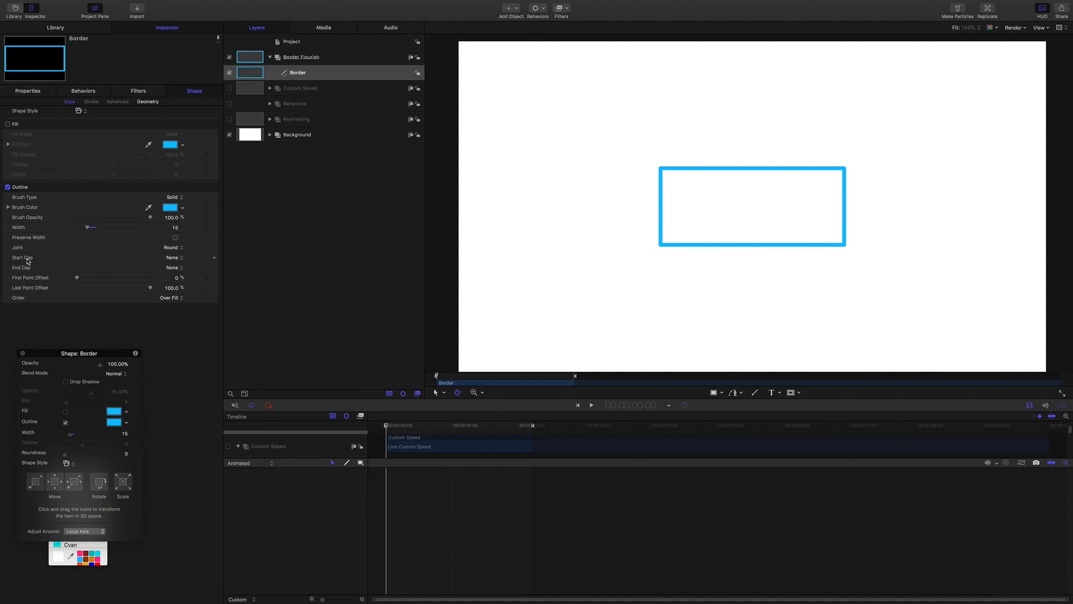
pyautogui.moveTo(963, 216)
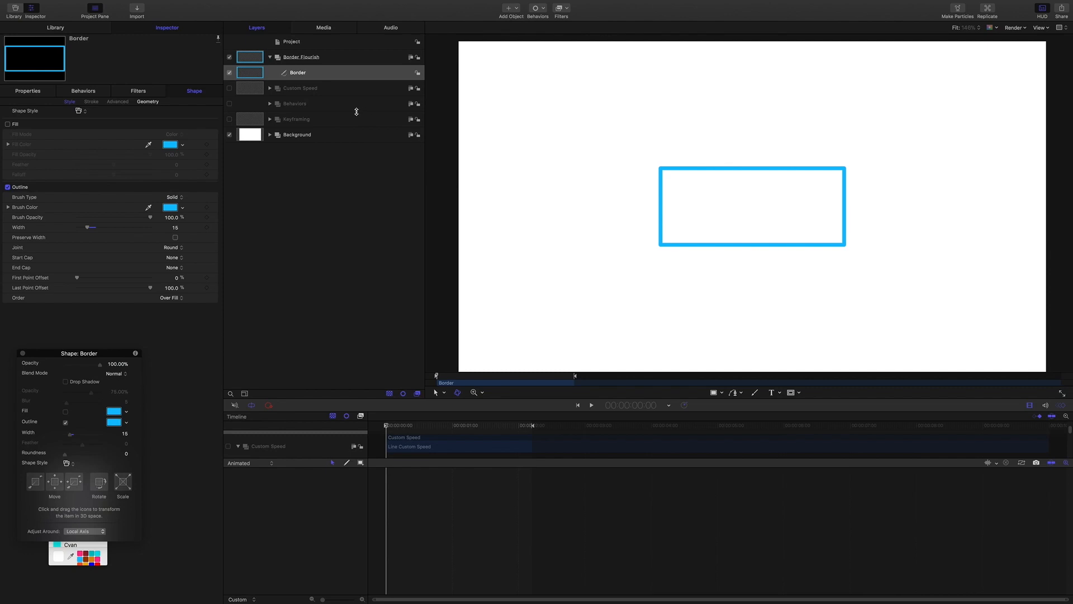
pyautogui.moveTo(627, 280)
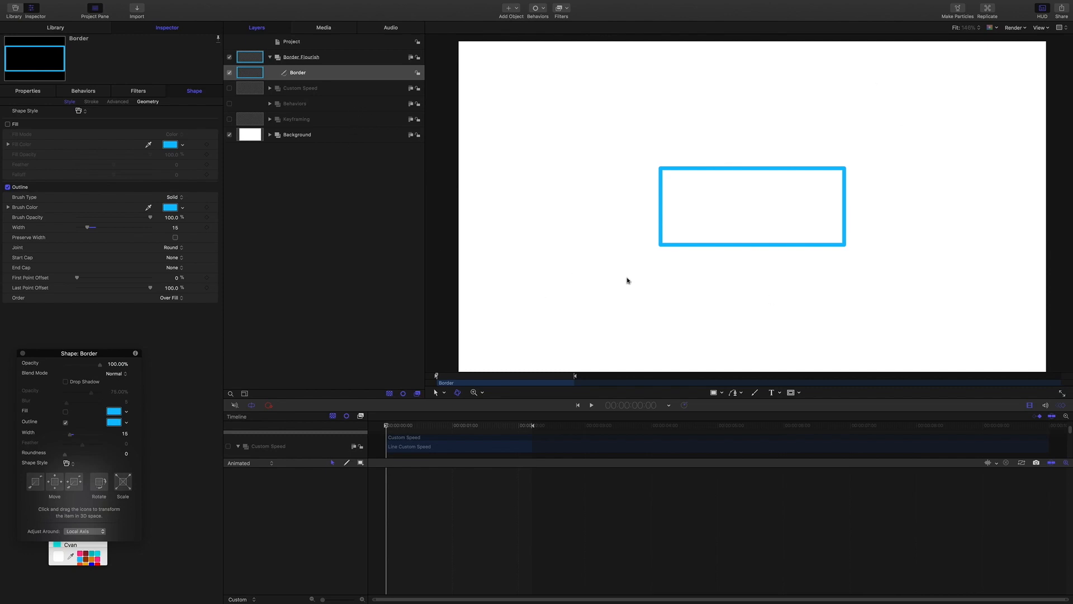
pyautogui.moveTo(627, 31)
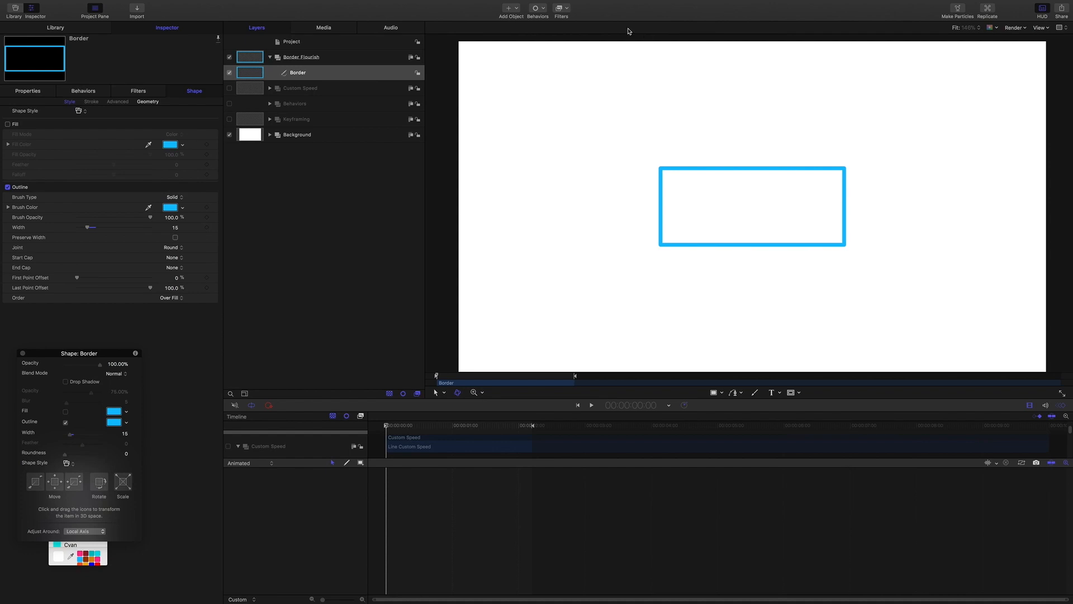
# Add a Shape > Write On behavior to the Border rectangle.
pyautogui.click(536, 8)
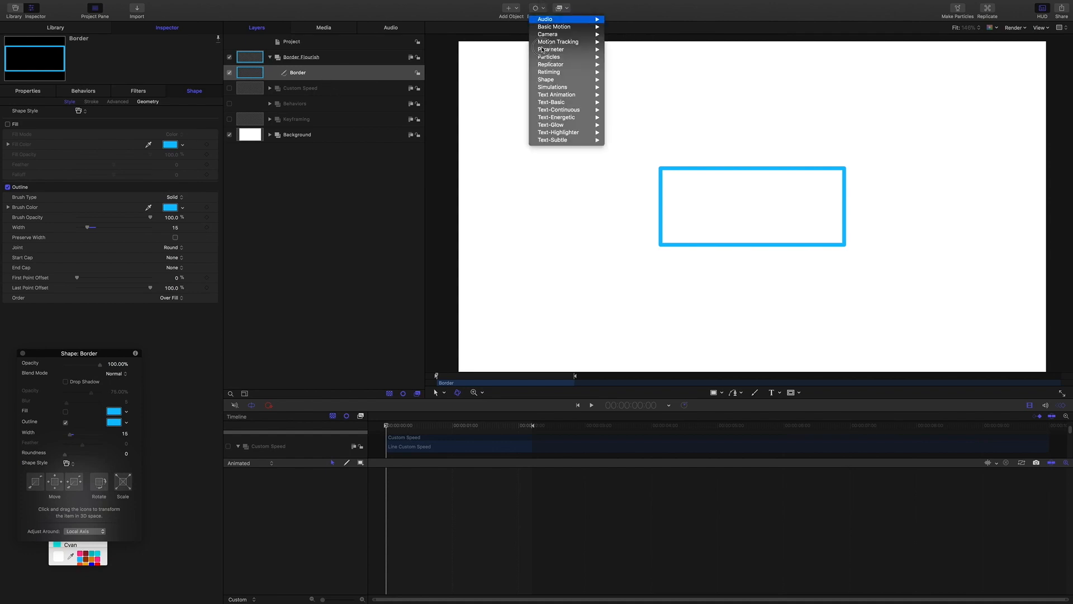
pyautogui.moveTo(545, 80)
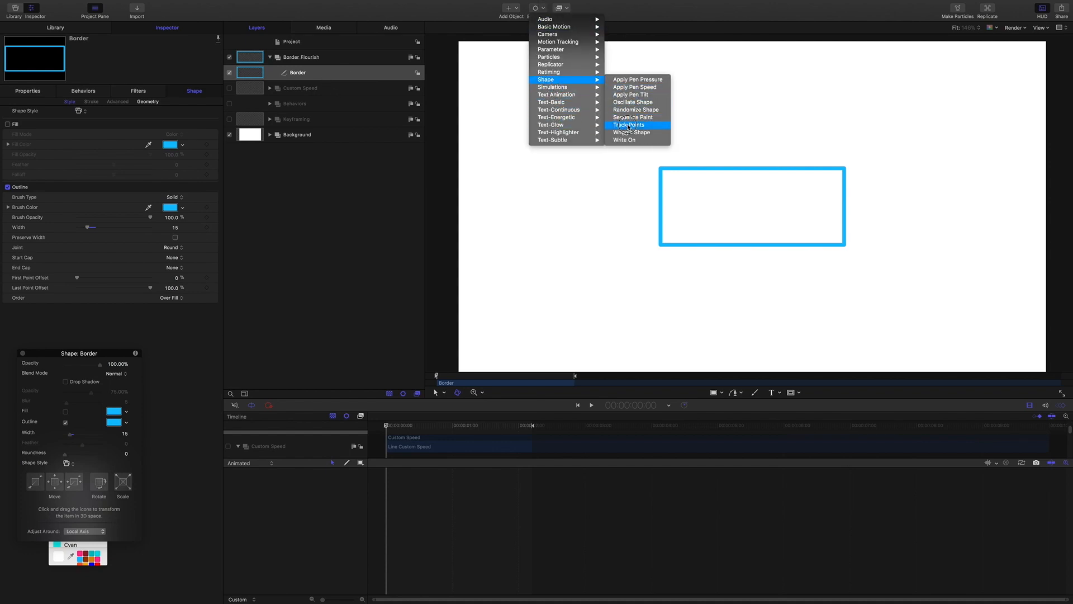
pyautogui.click(624, 139)
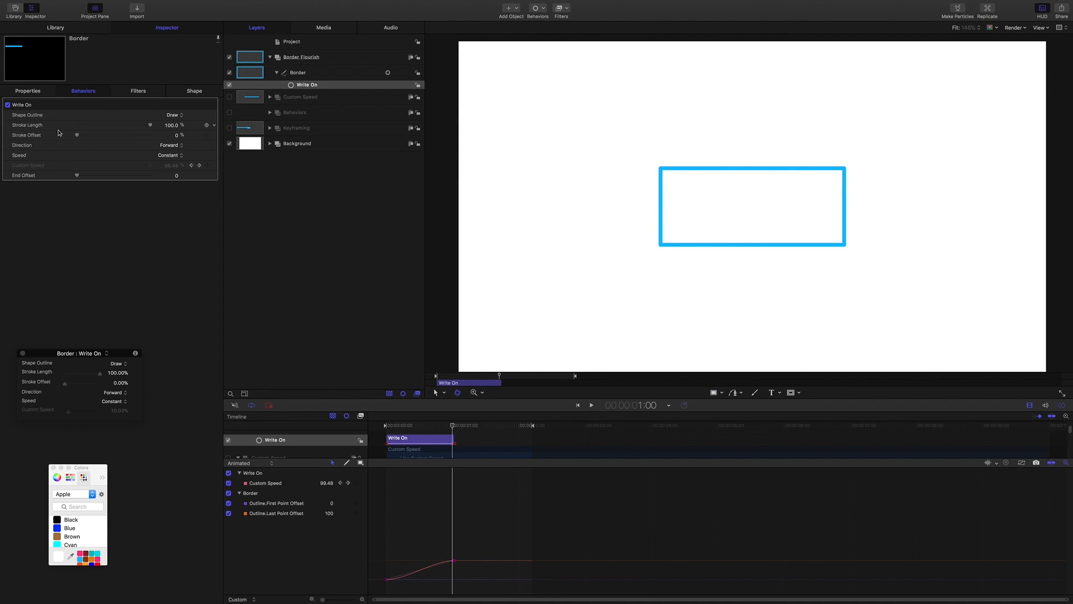
# Drive Stroke Length with a Ramp behavior ending at -100% with end offset 270.
pyautogui.rightClick(81, 125)
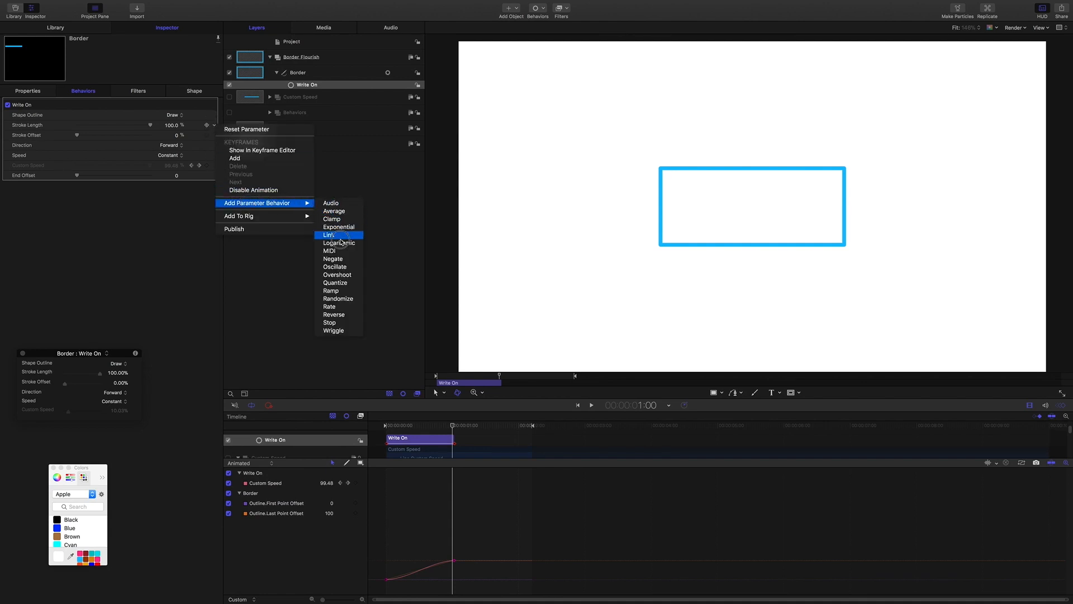
pyautogui.click(331, 291)
pyautogui.write('-100')
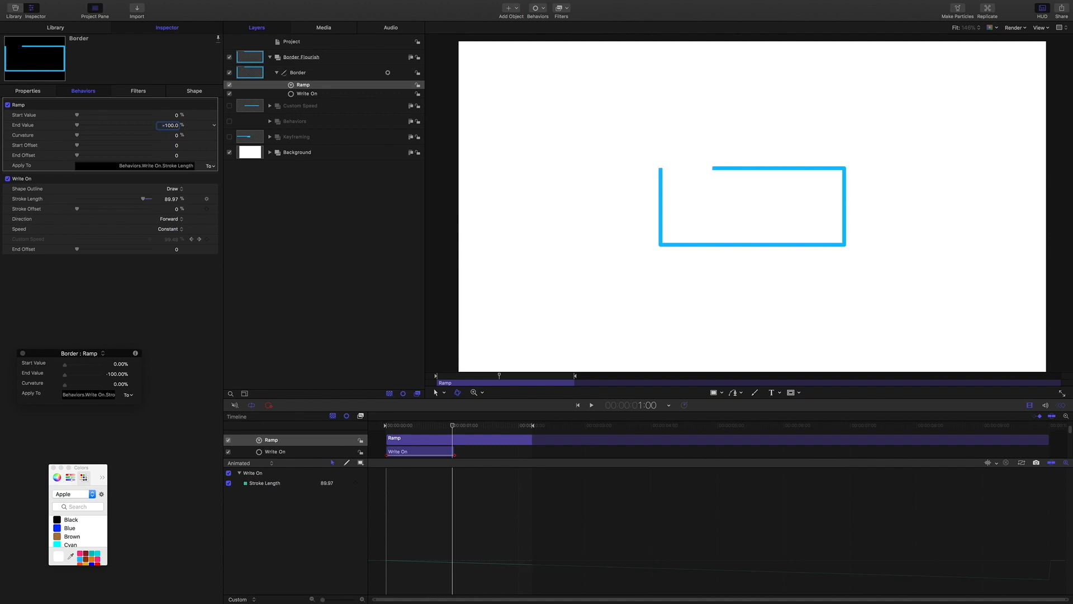
pyautogui.moveTo(166, 158)
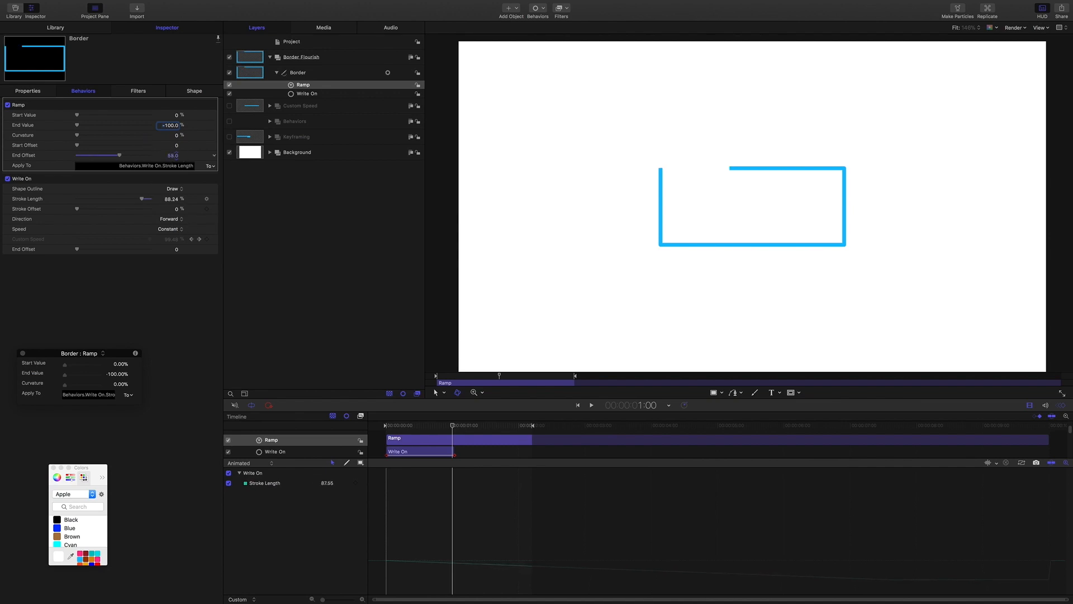
pyautogui.moveTo(100, 155); pyautogui.dragTo(148, 155)
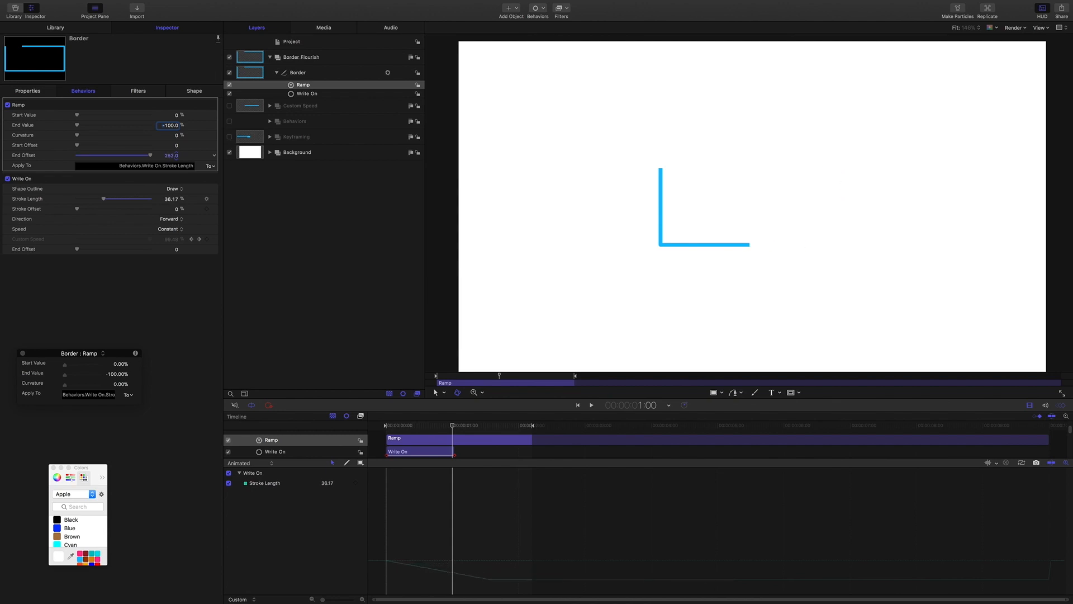
pyautogui.moveTo(126, 199); pyautogui.dragTo(121, 199)
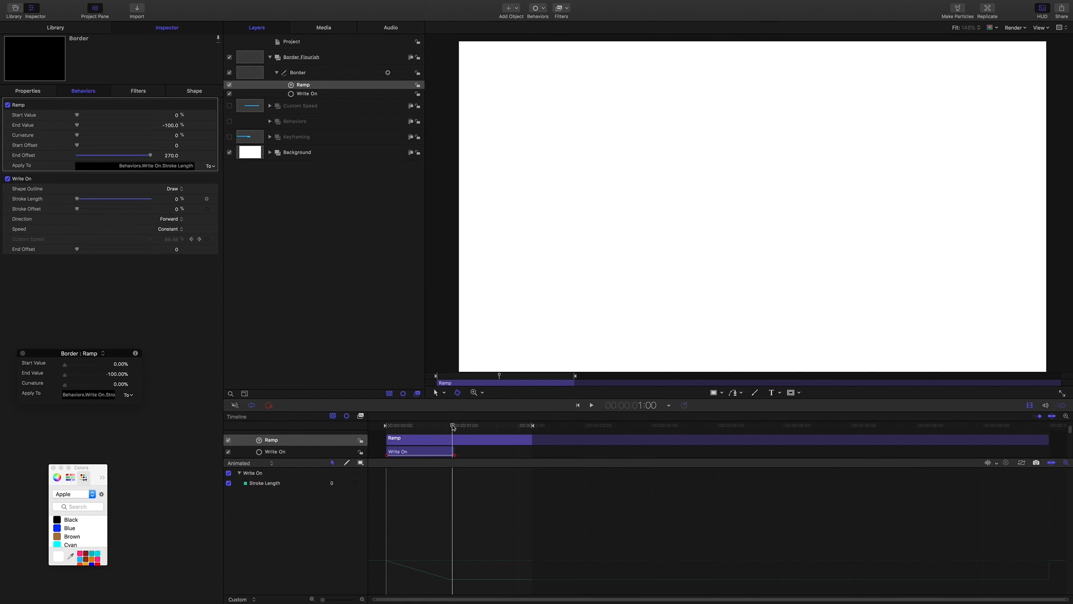
pyautogui.moveTo(114, 139)
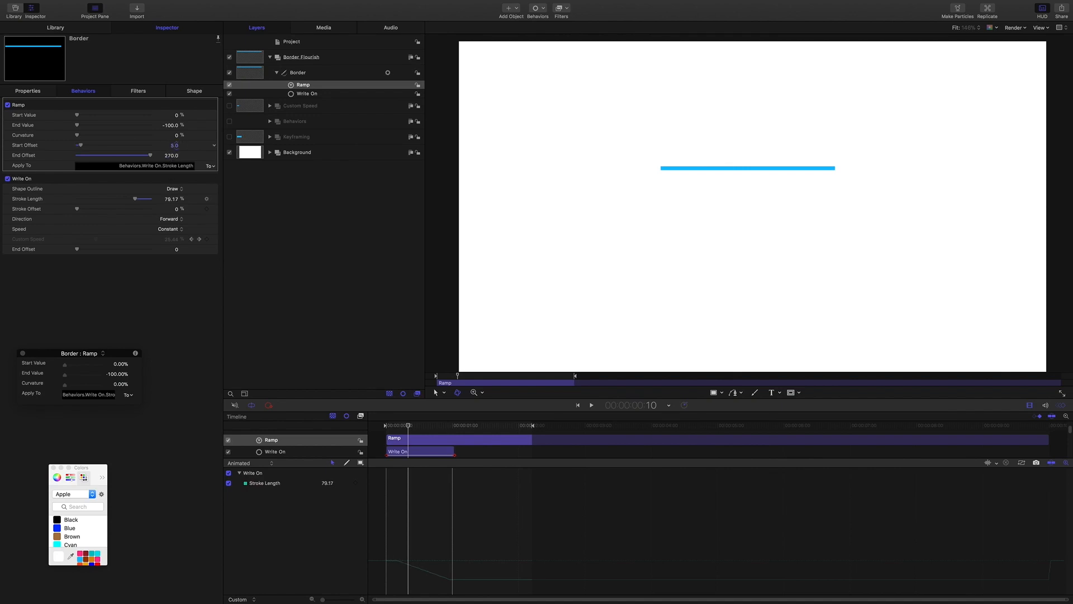
# Set the Ramp's start offset to -85 and preview the stroke at an early frame.
pyautogui.moveTo(142, 199); pyautogui.dragTo(92, 199)
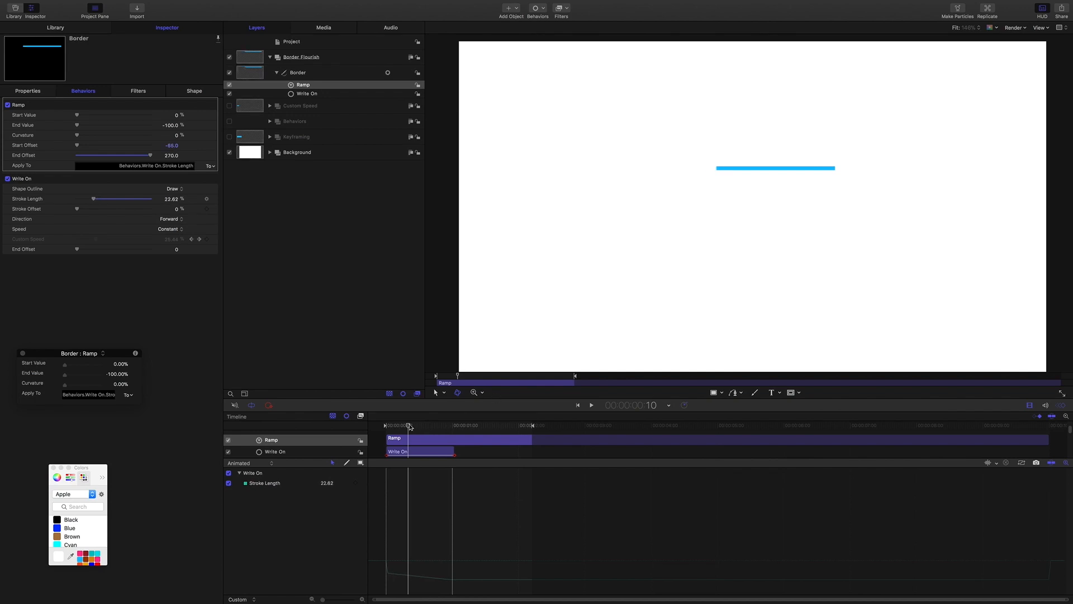
pyautogui.click(590, 404)
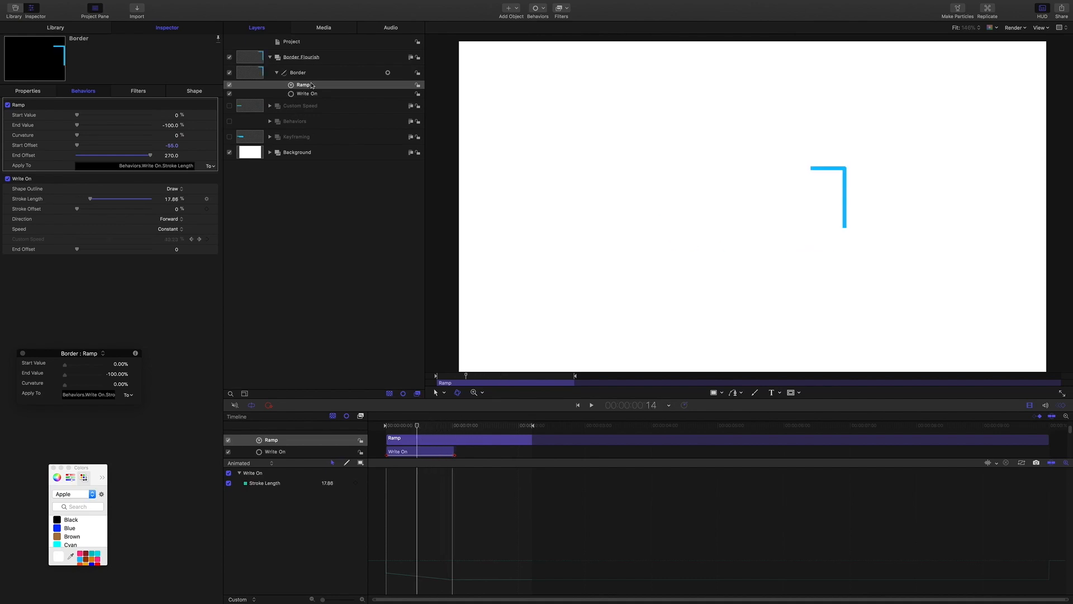
# Duplicate and flip the Border layer, then play back both opposing strokes.
pyautogui.click(297, 73)
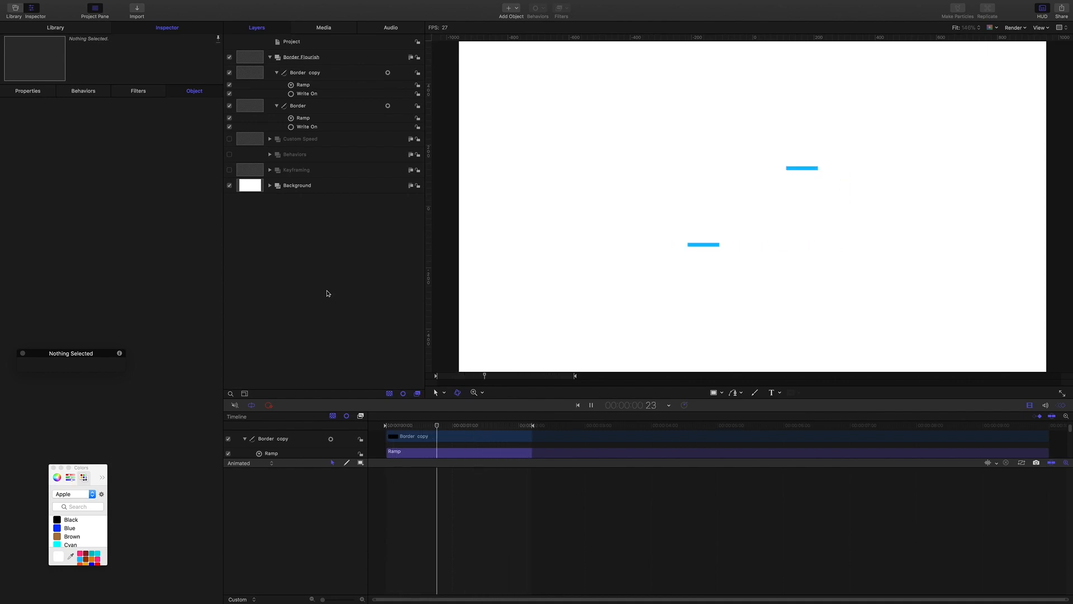
pyautogui.click(590, 405)
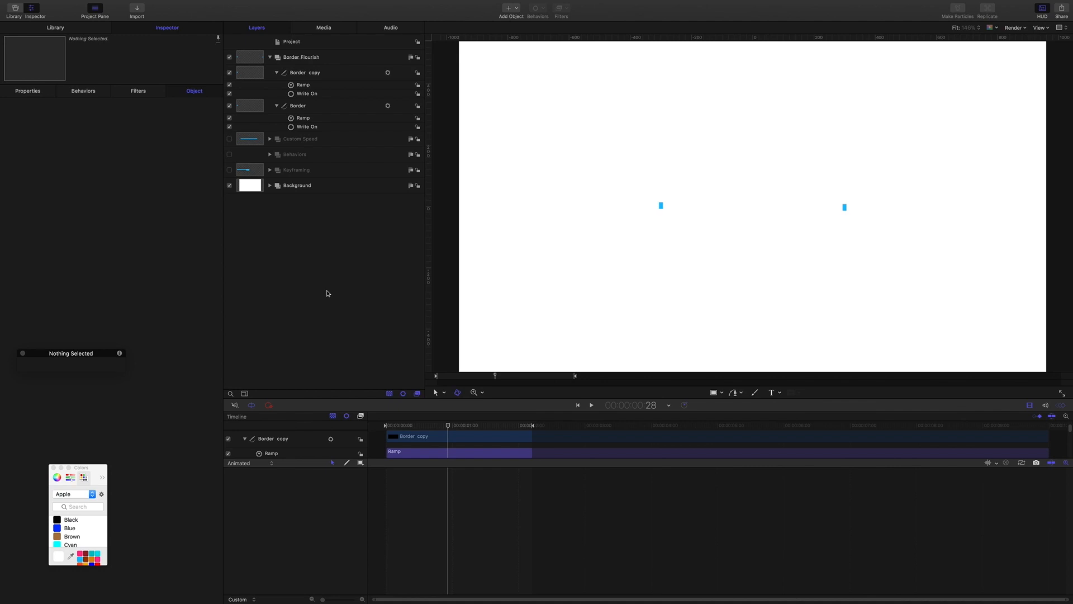
pyautogui.click(590, 404)
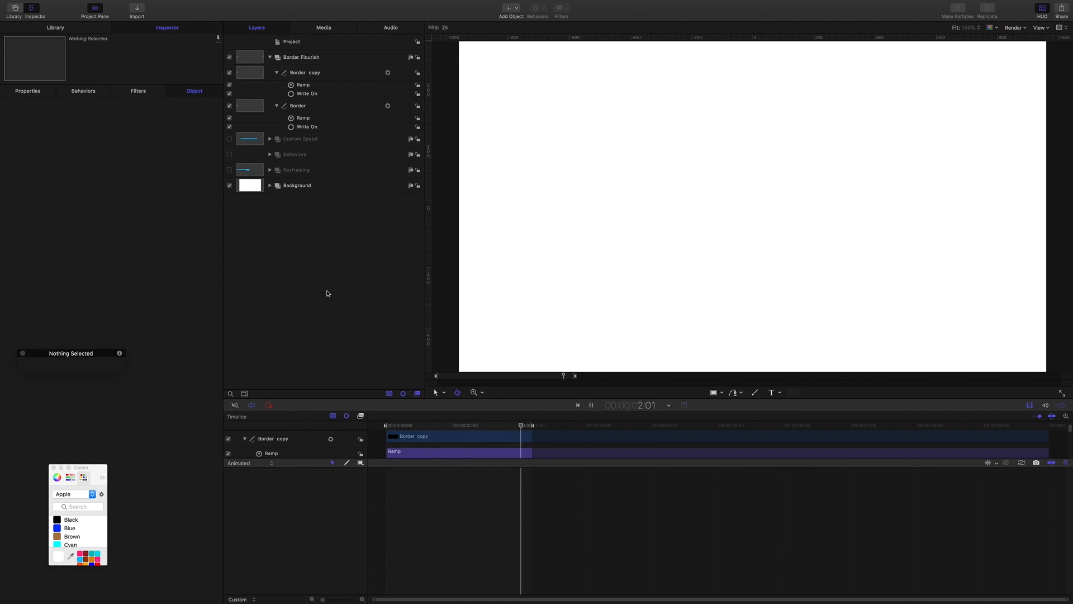